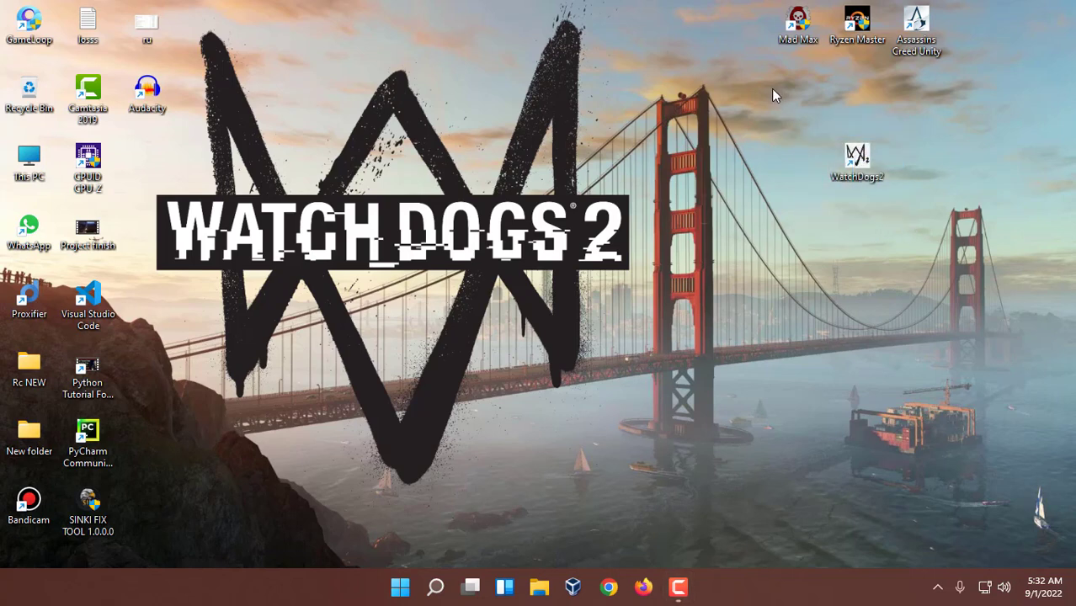
- Move the WatchDogs2 shortcut into the top row next to the Mad Max icon
{"action": "left_click_drag", "start_coordinate": [774, 92], "coordinate": [963, 320]}
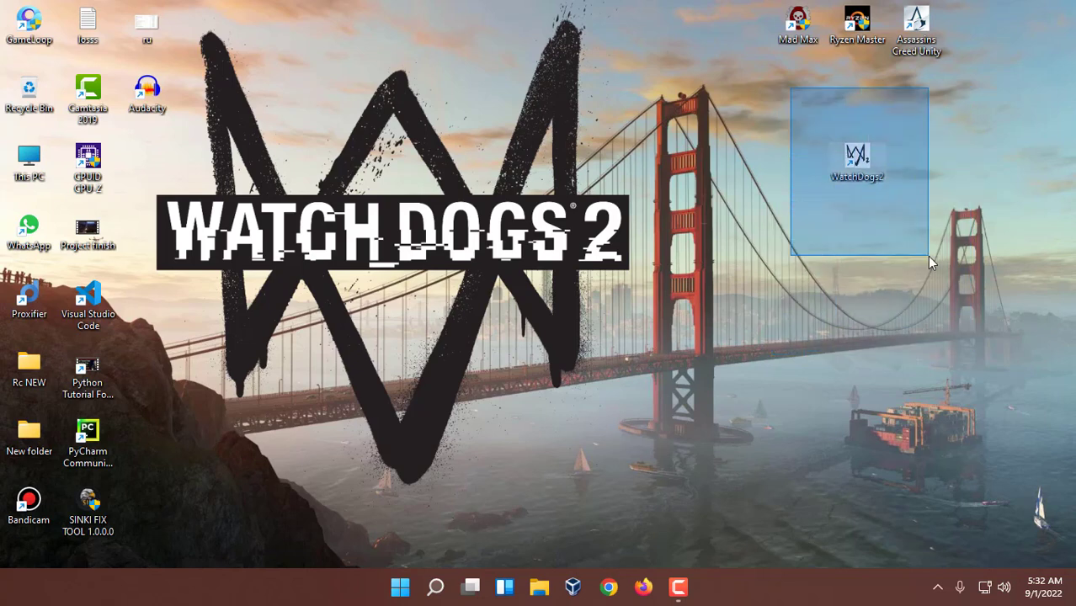
{"action": "left_click", "coordinate": [825, 218]}
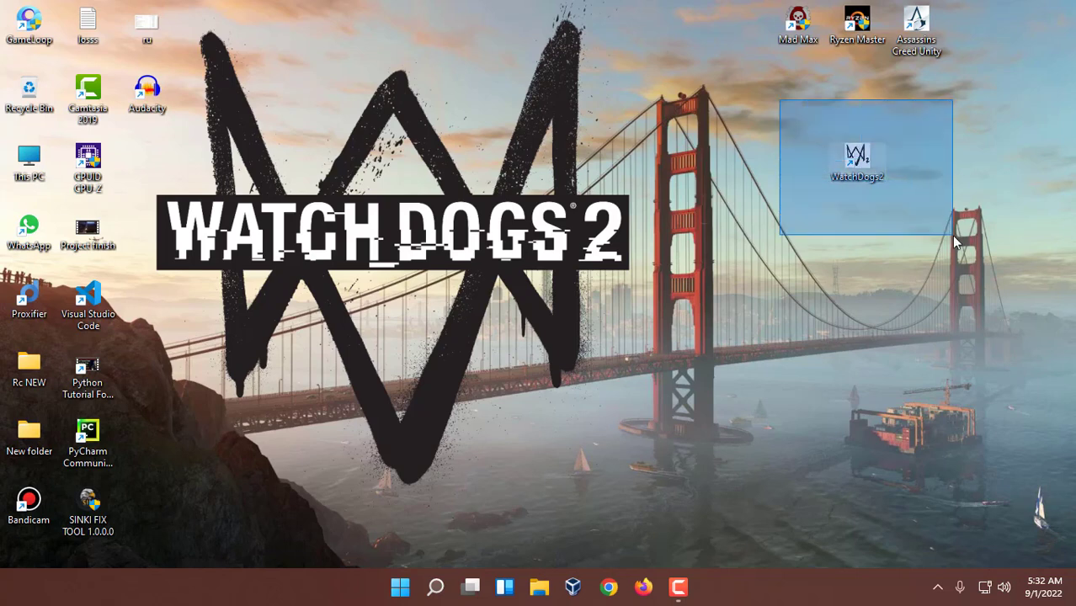
{"action": "left_click", "coordinate": [923, 183]}
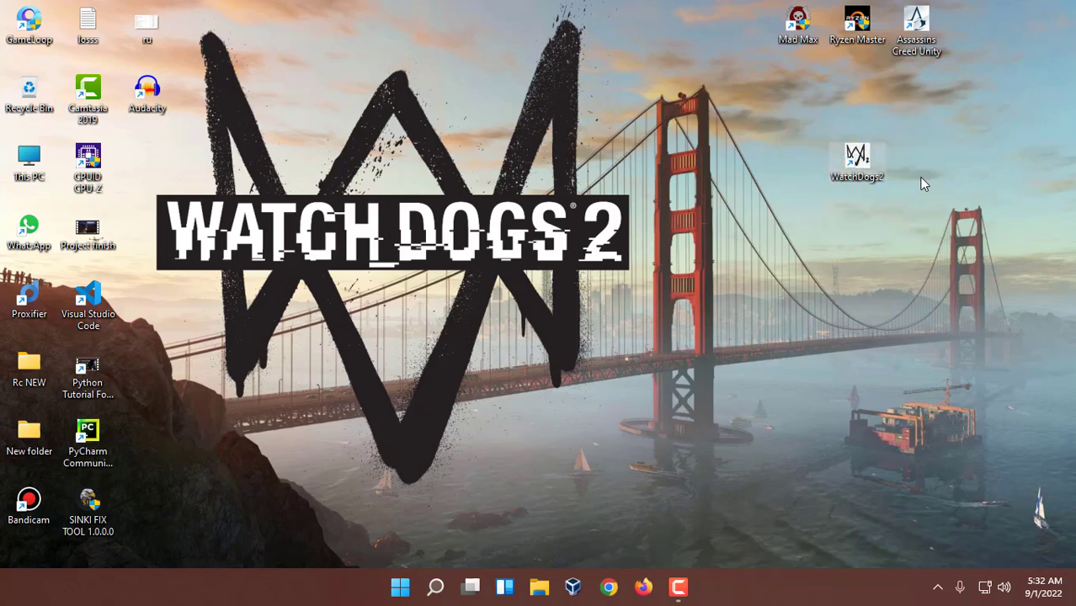
{"action": "mouse_move", "coordinate": [857, 160]}
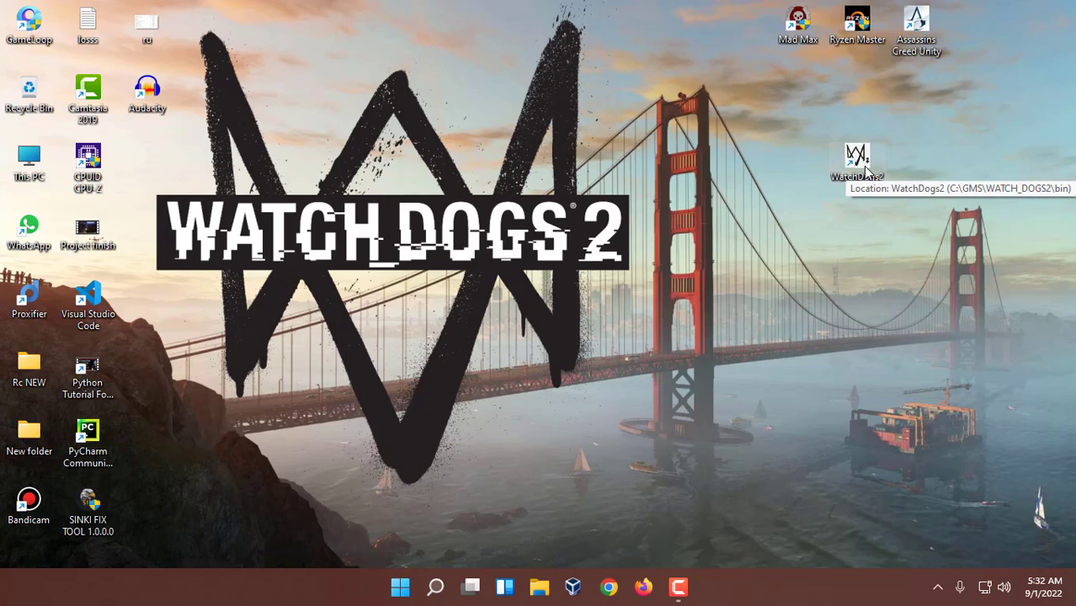
{"action": "left_click", "coordinate": [859, 160]}
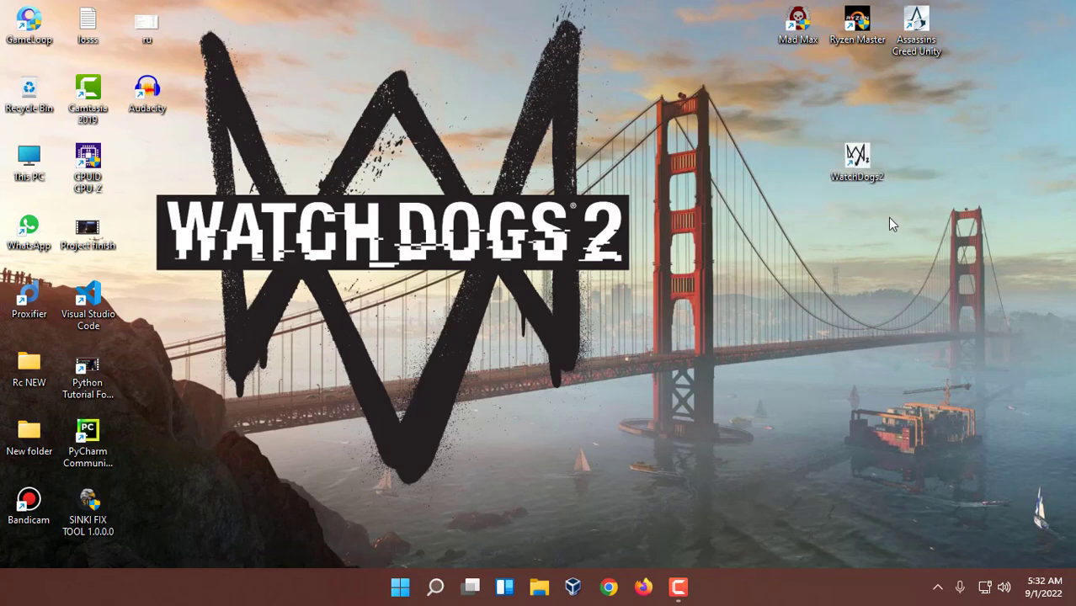
{"action": "mouse_move", "coordinate": [864, 160]}
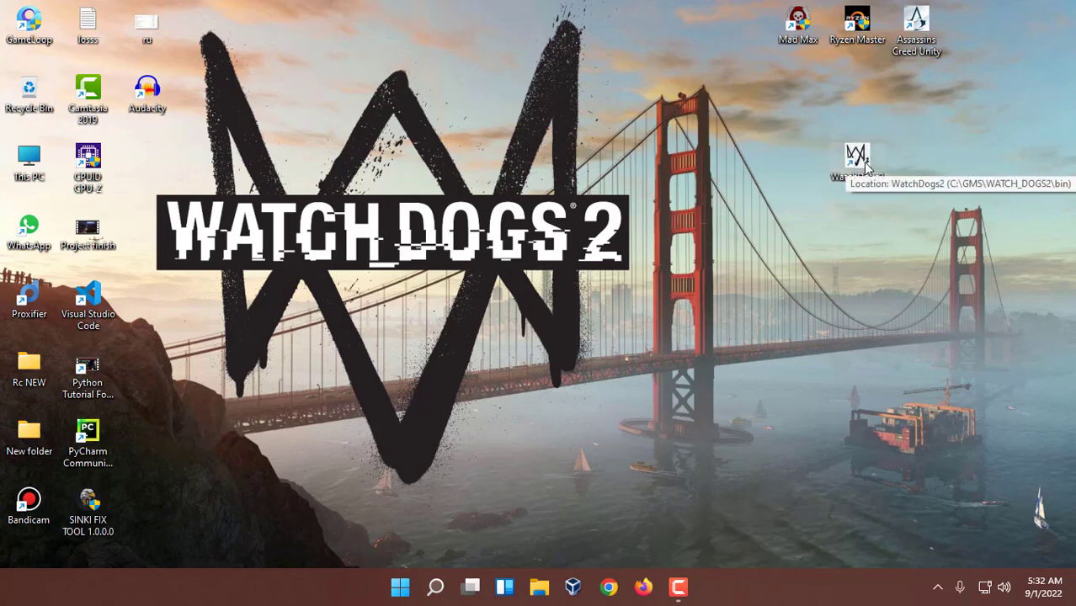
{"action": "mouse_move", "coordinate": [824, 128]}
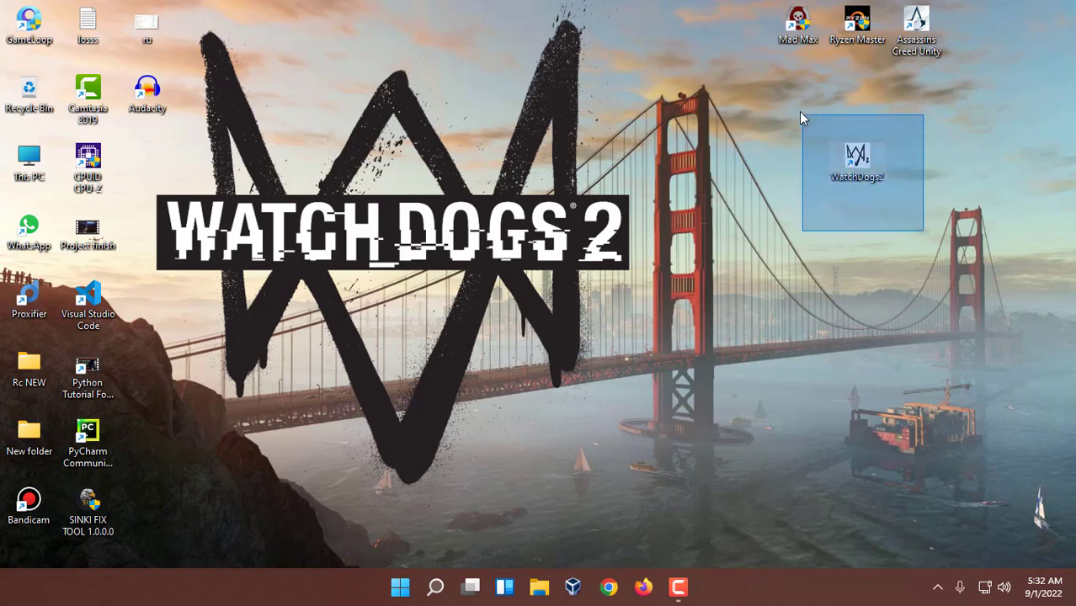
{"action": "left_click", "coordinate": [859, 155]}
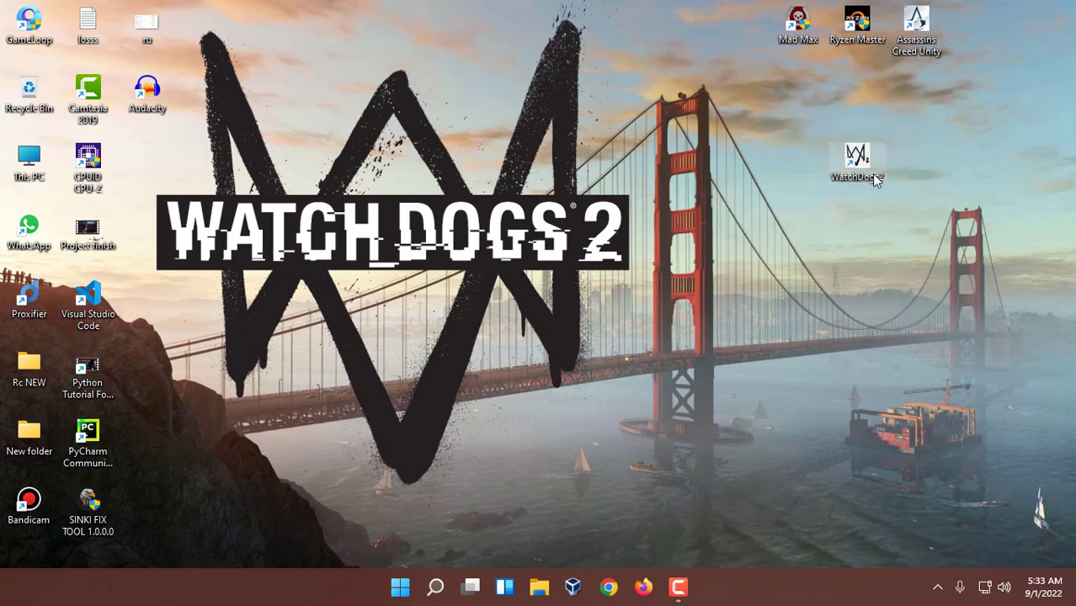
{"action": "left_click_drag", "start_coordinate": [857, 160], "coordinate": [739, 25]}
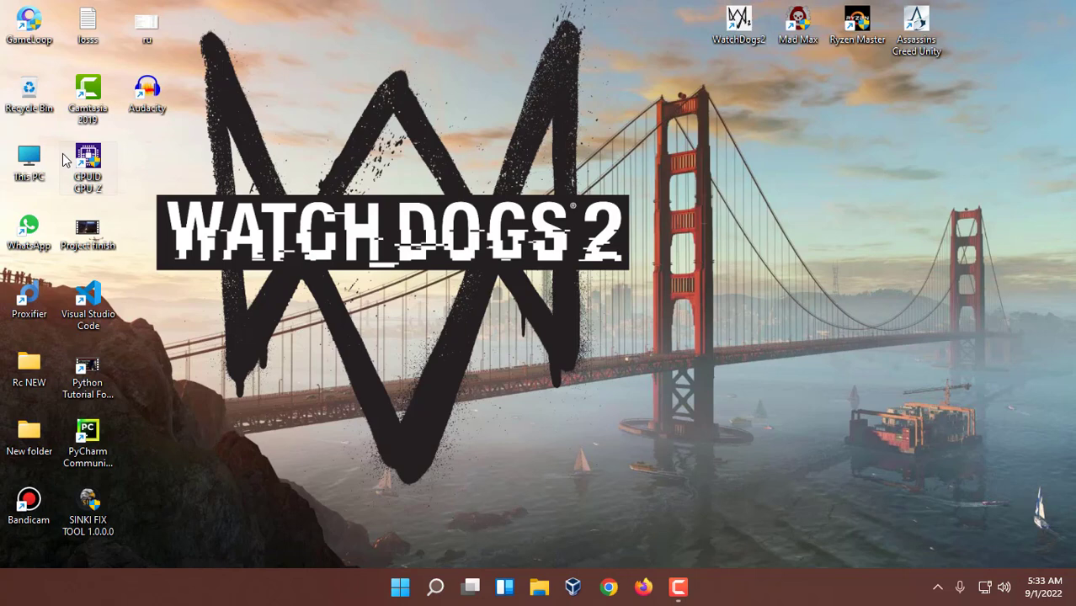
{"action": "double_click", "coordinate": [29, 158]}
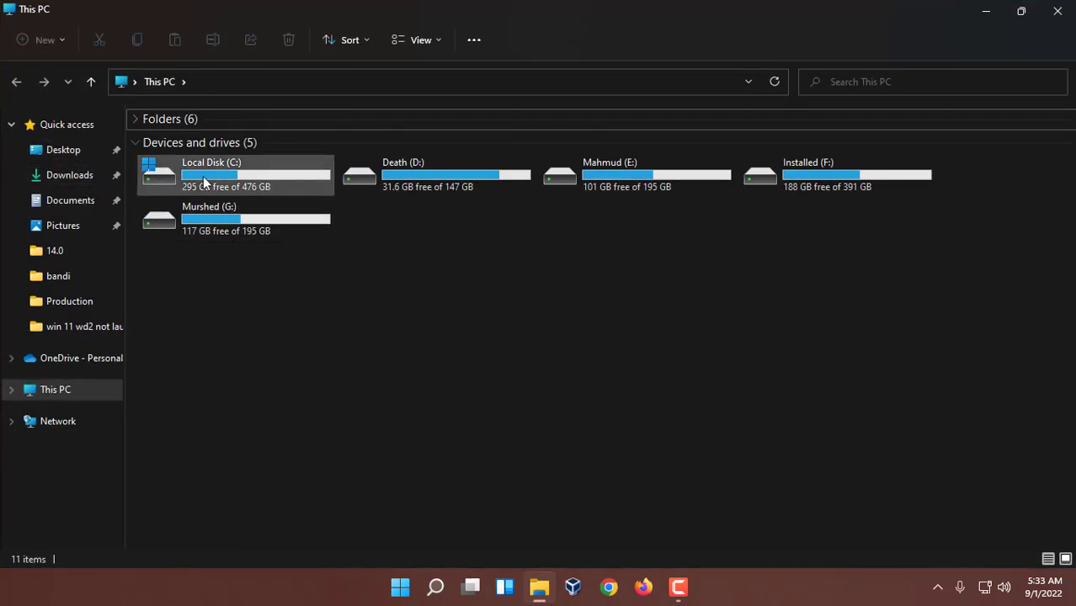
{"action": "mouse_move", "coordinate": [212, 178]}
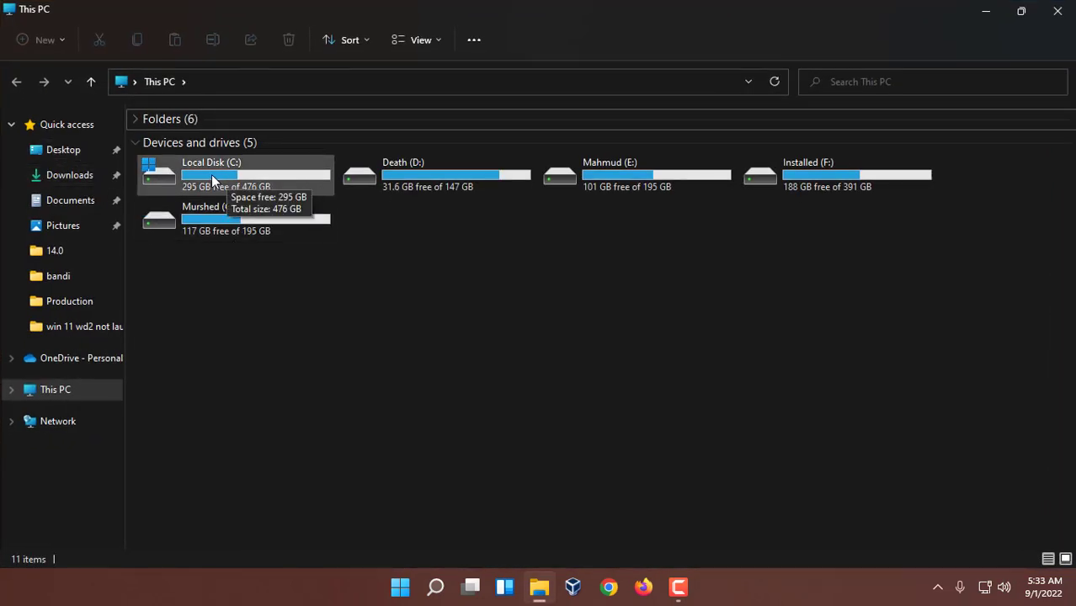
{"action": "double_click", "coordinate": [212, 173]}
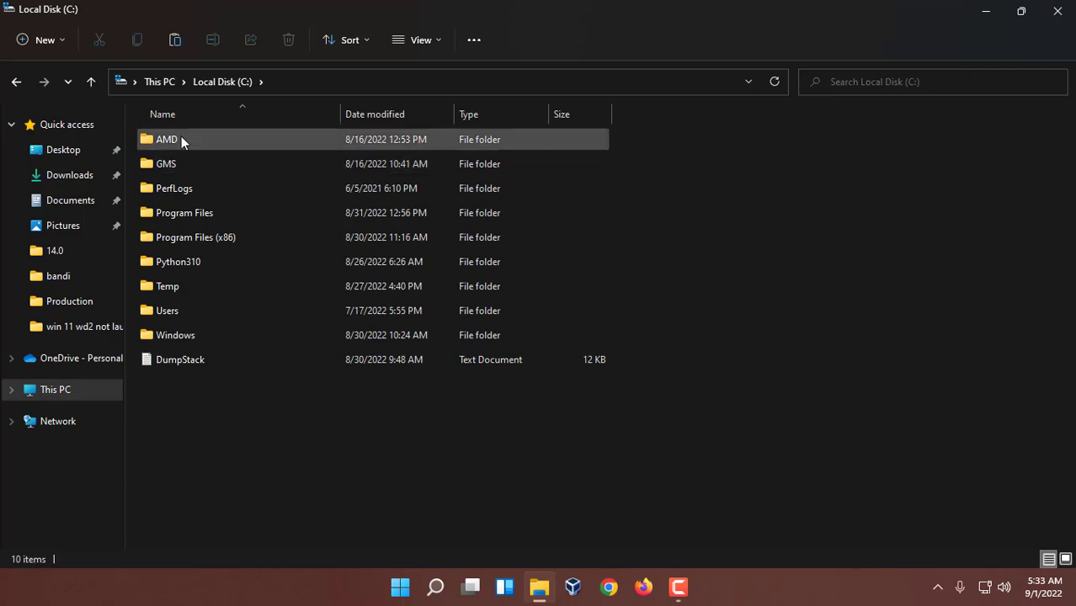
{"action": "mouse_move", "coordinate": [216, 310]}
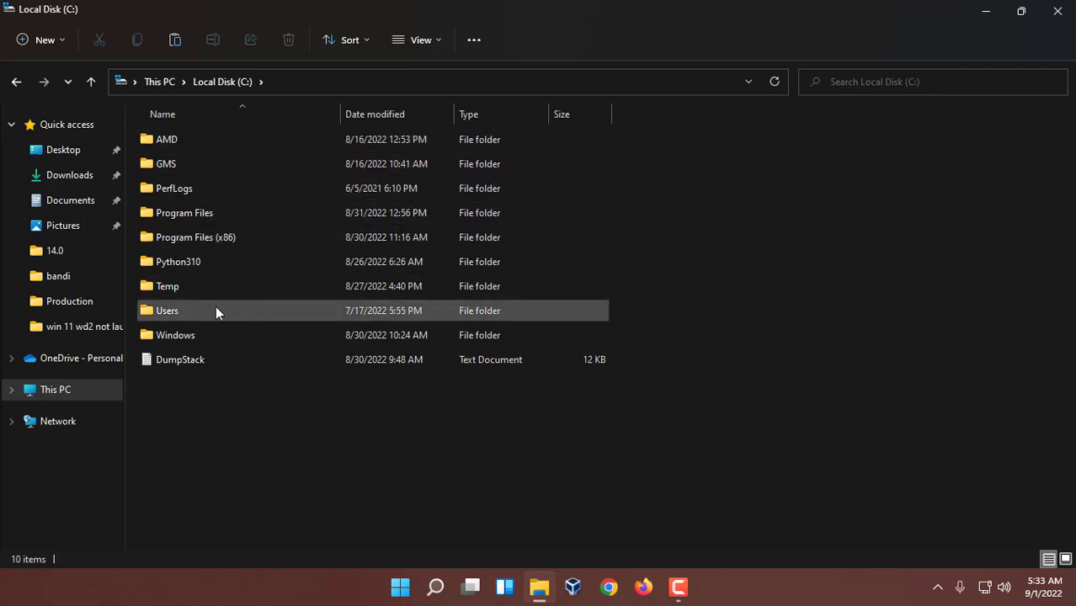
{"action": "double_click", "coordinate": [166, 310]}
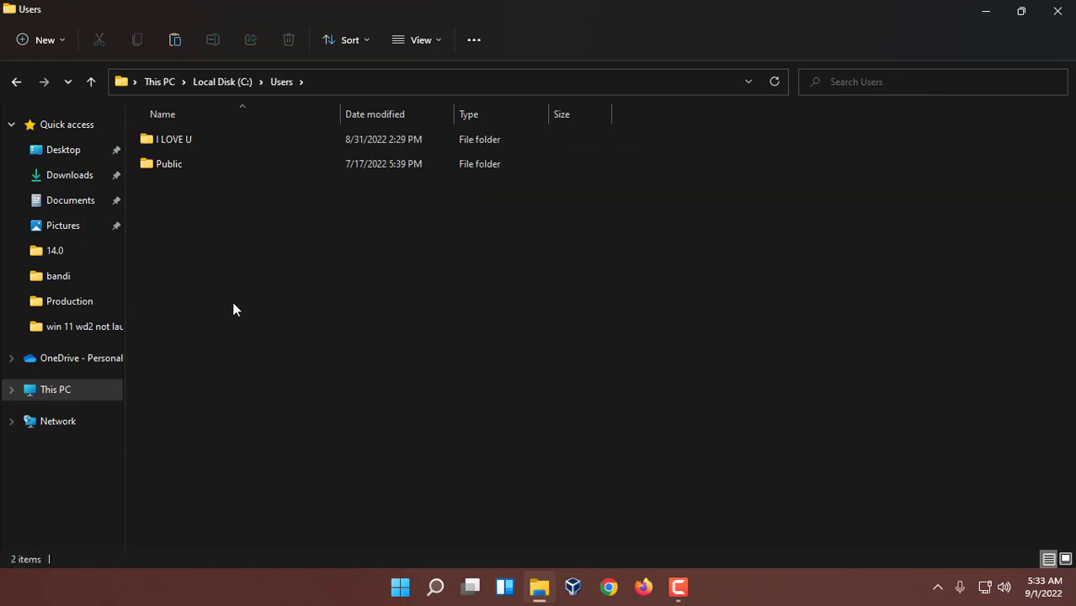
{"action": "mouse_move", "coordinate": [424, 155]}
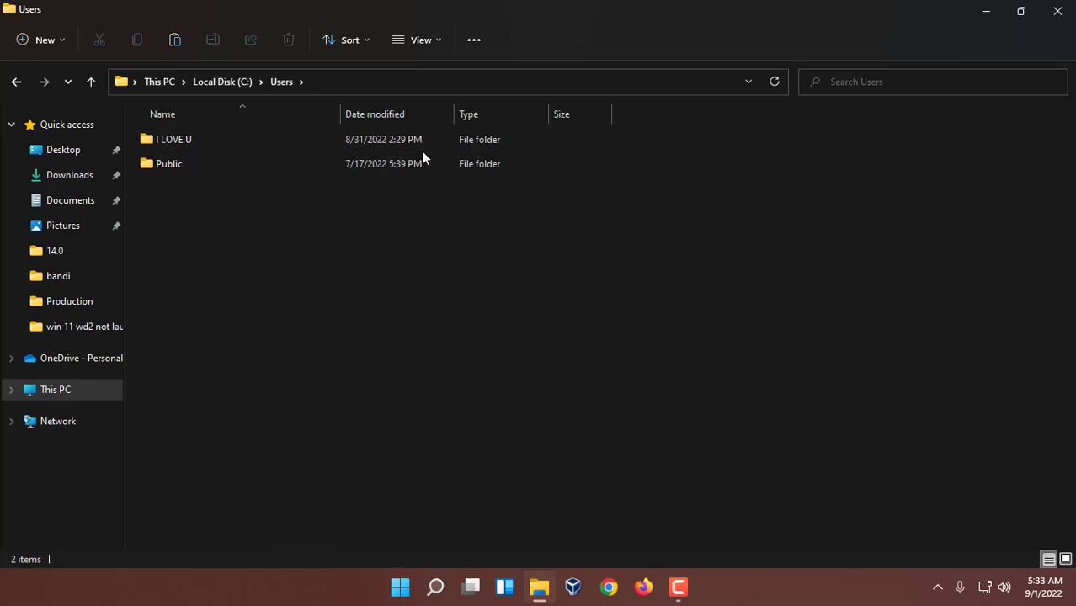
{"action": "left_click", "coordinate": [173, 139]}
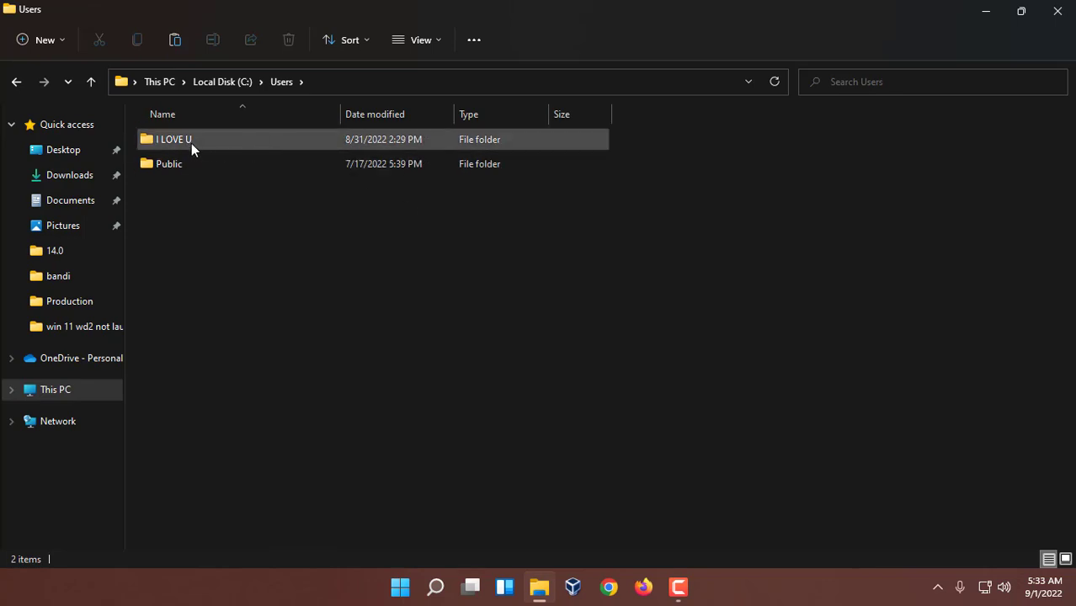
{"action": "mouse_move", "coordinate": [183, 145]}
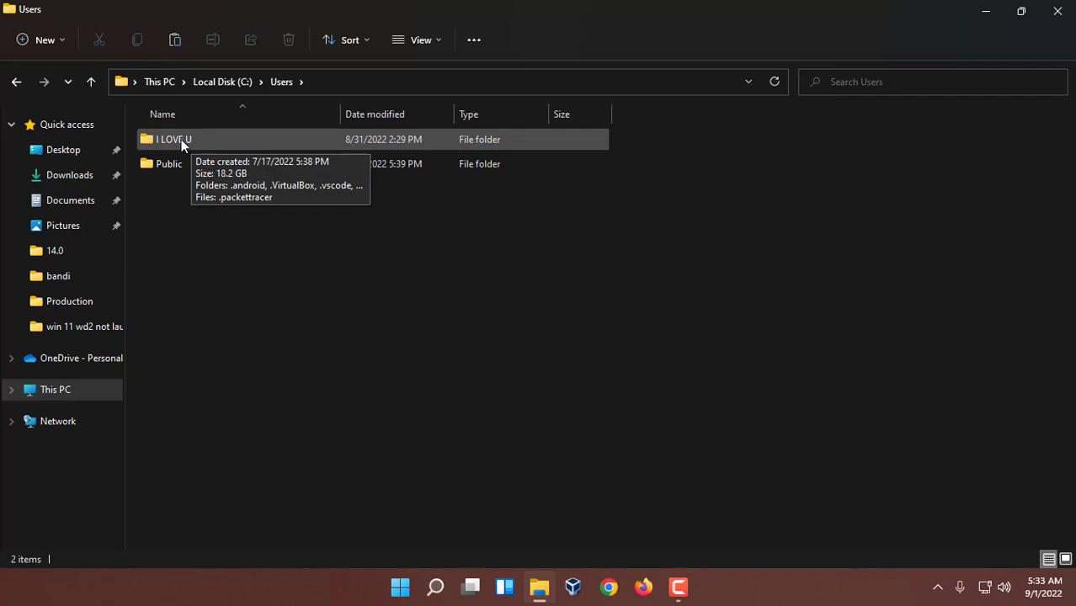
{"action": "double_click", "coordinate": [170, 138]}
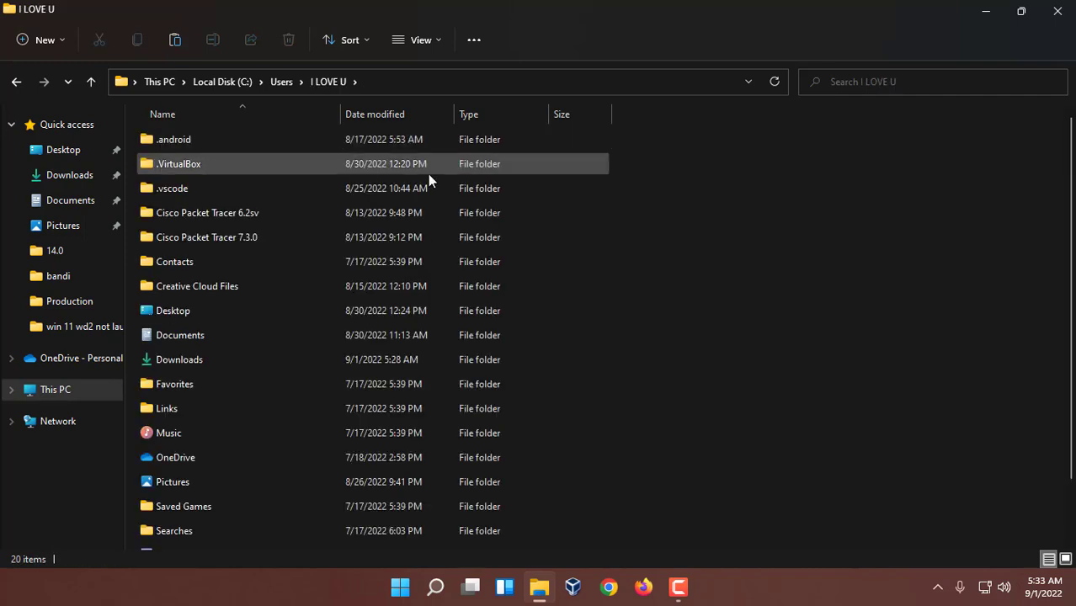
{"action": "mouse_move", "coordinate": [610, 258]}
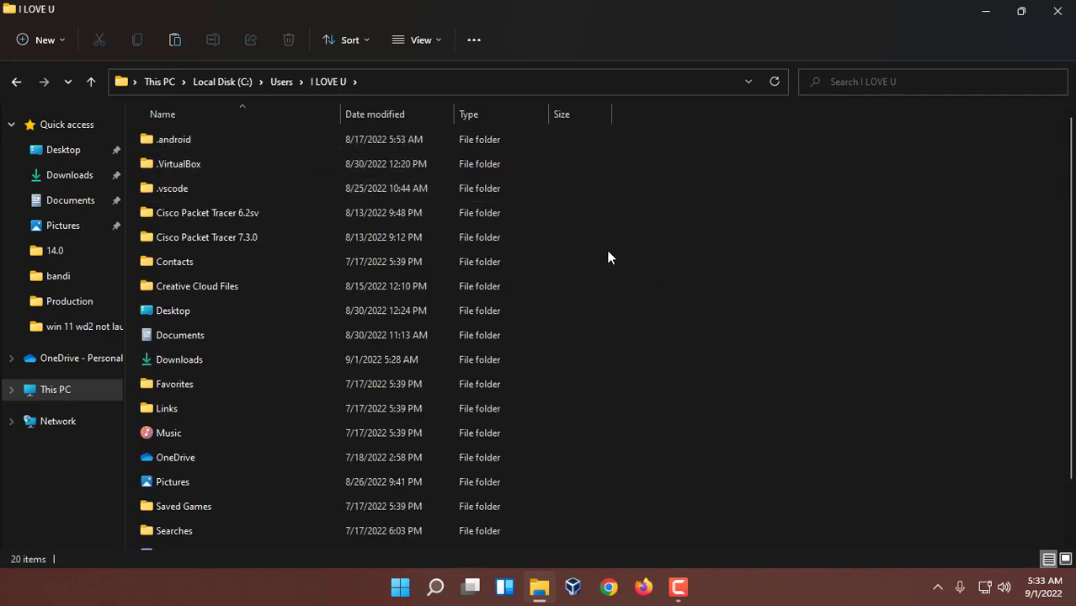
{"action": "left_click", "coordinate": [179, 335]}
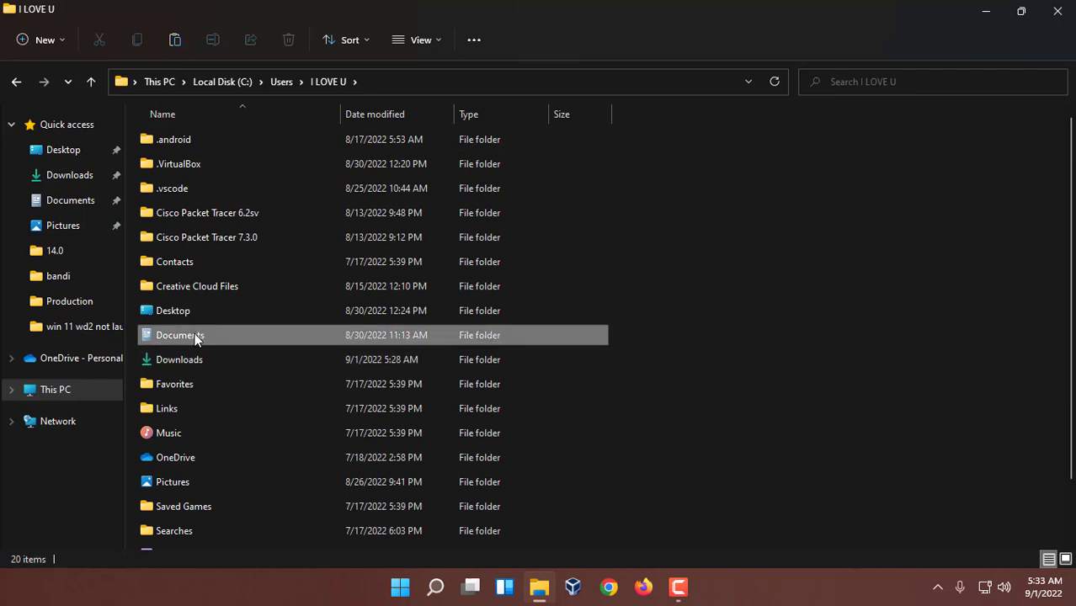
{"action": "double_click", "coordinate": [179, 335]}
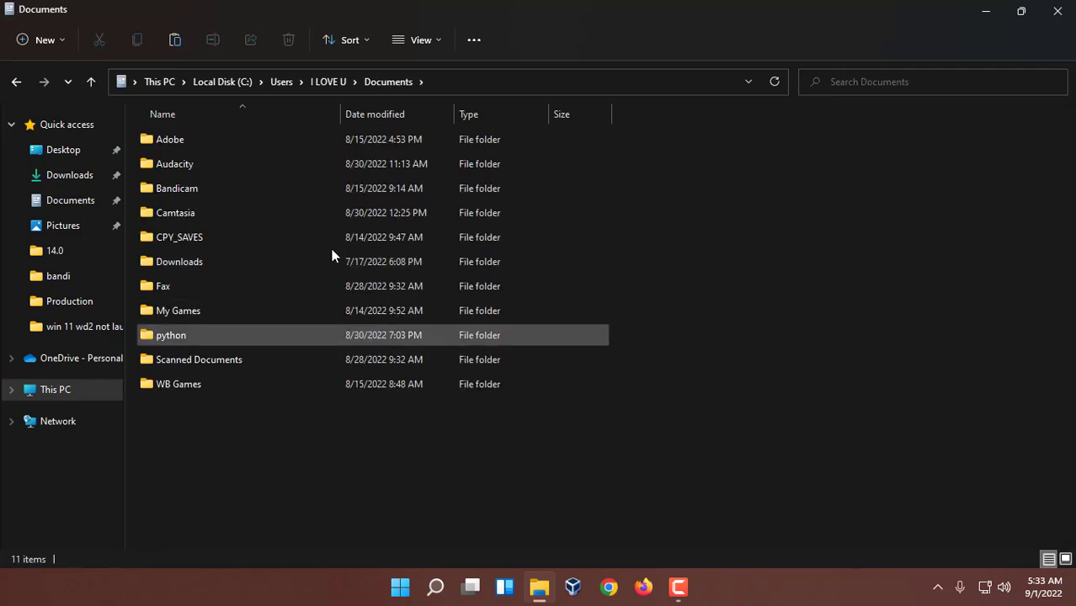
{"action": "mouse_move", "coordinate": [323, 428]}
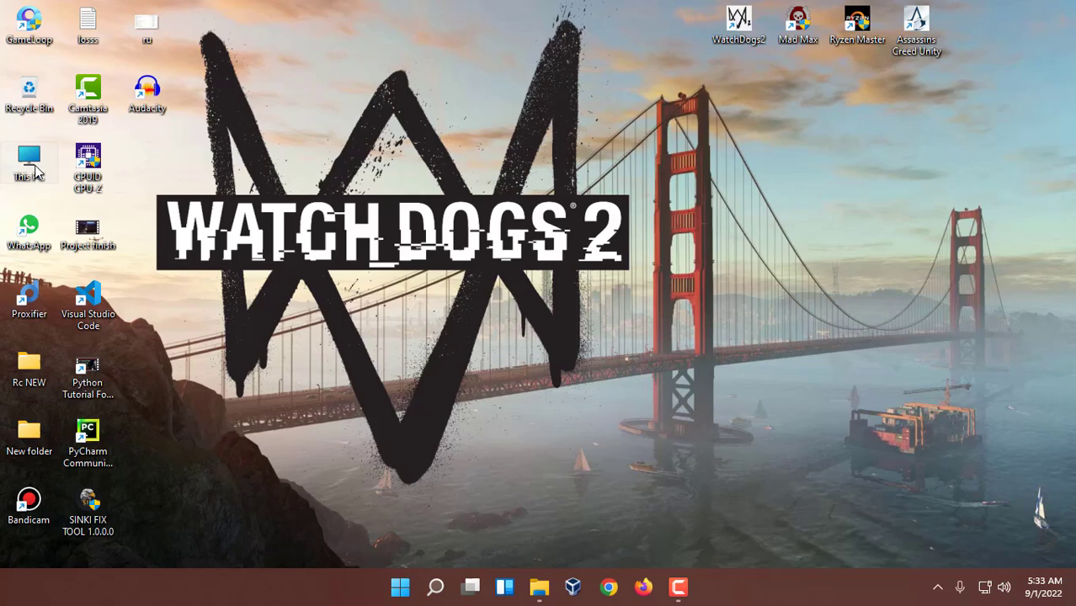
- Reopen This PC and reveal the Folders group containing Documents
{"action": "double_click", "coordinate": [28, 158]}
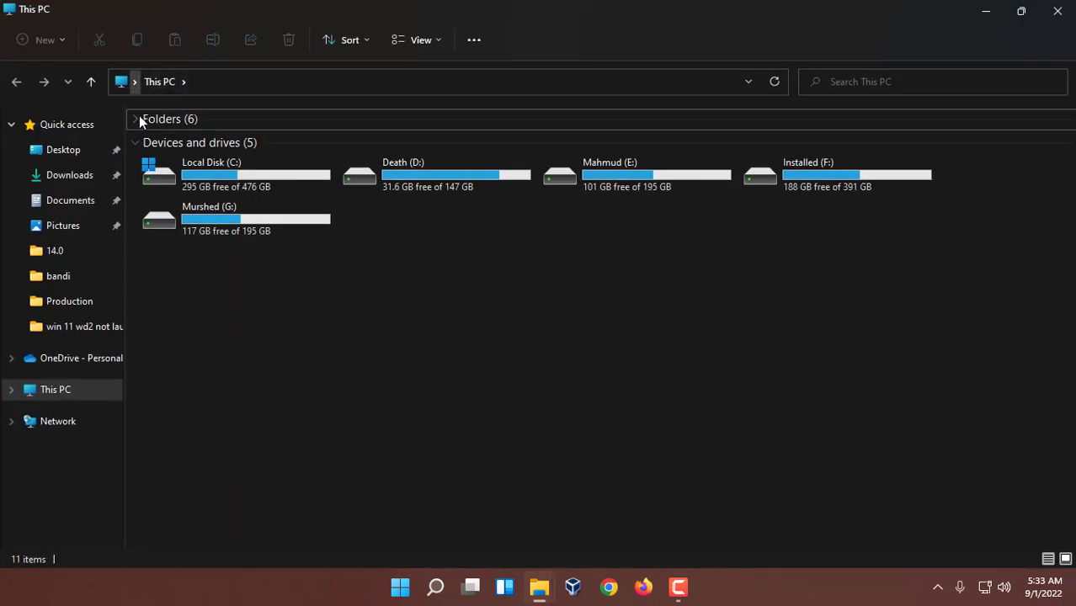
{"action": "left_click", "coordinate": [135, 118]}
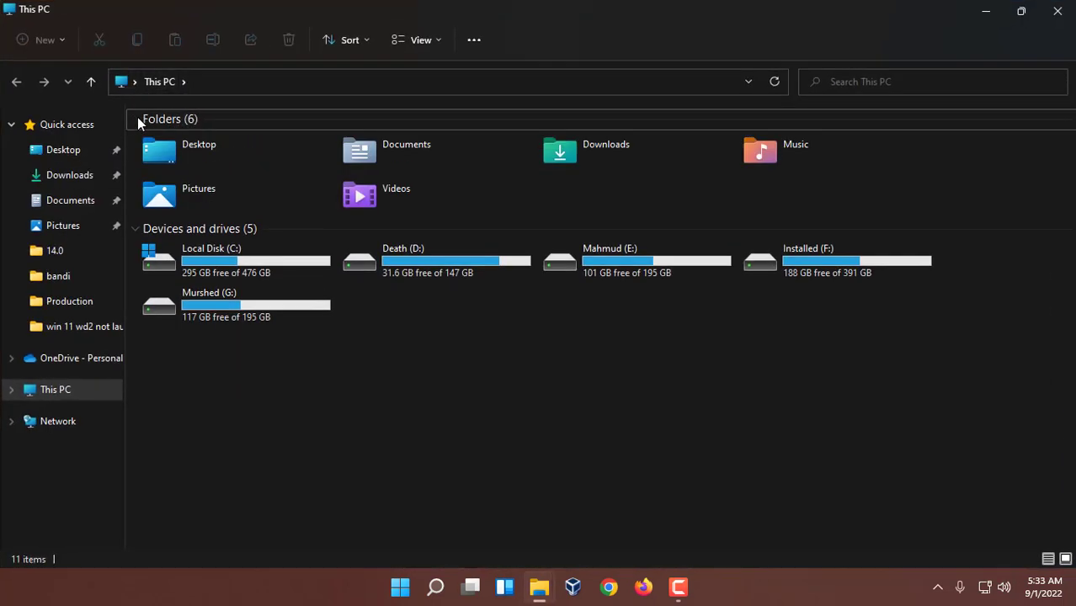
{"action": "mouse_move", "coordinate": [162, 118]}
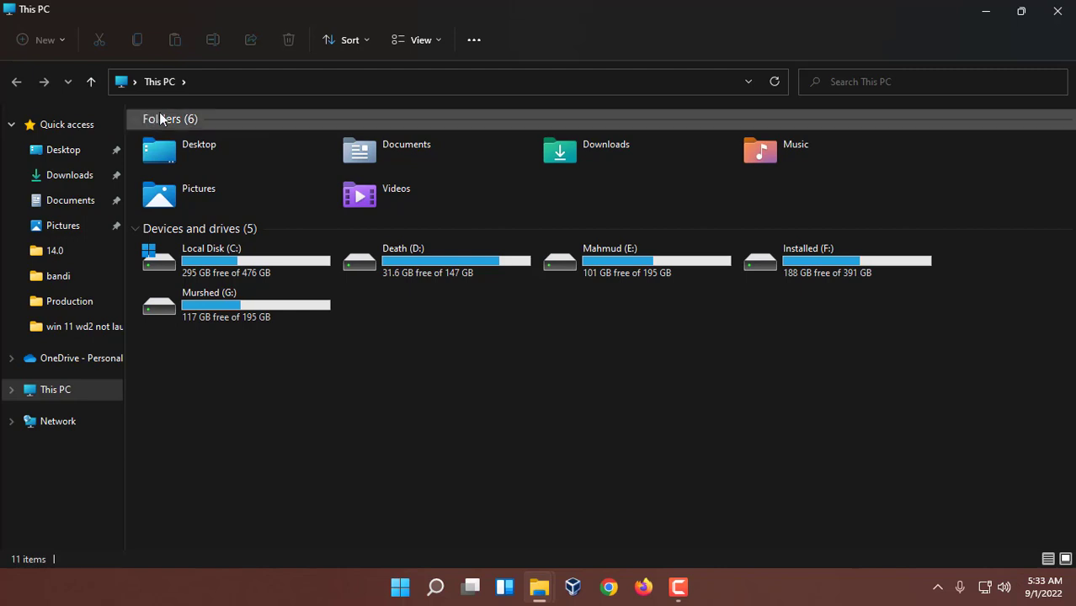
{"action": "mouse_move", "coordinate": [559, 173]}
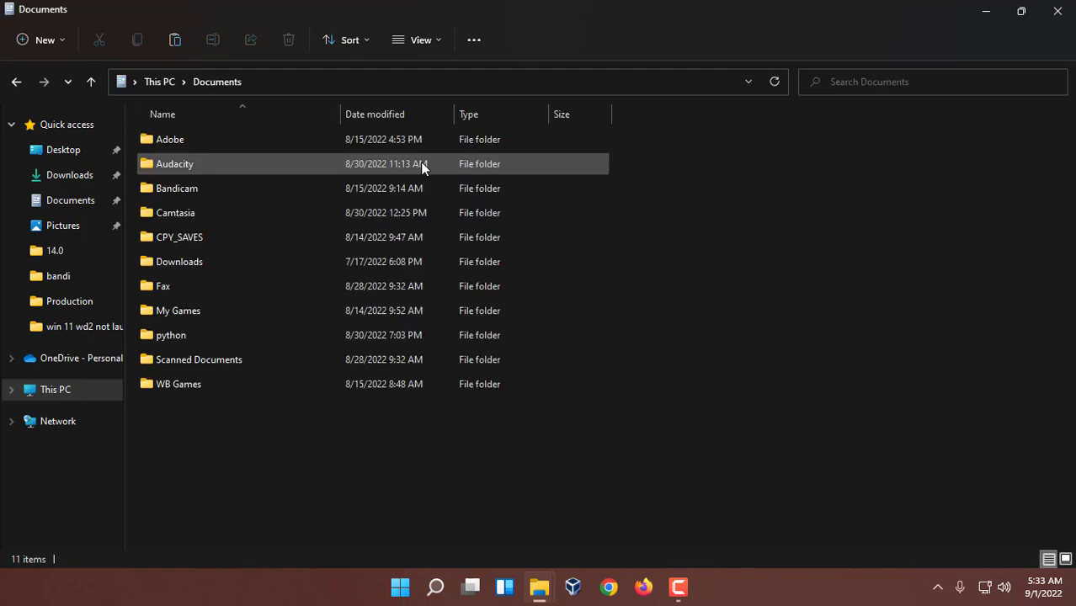
{"action": "key", "text": "ctrl+a"}
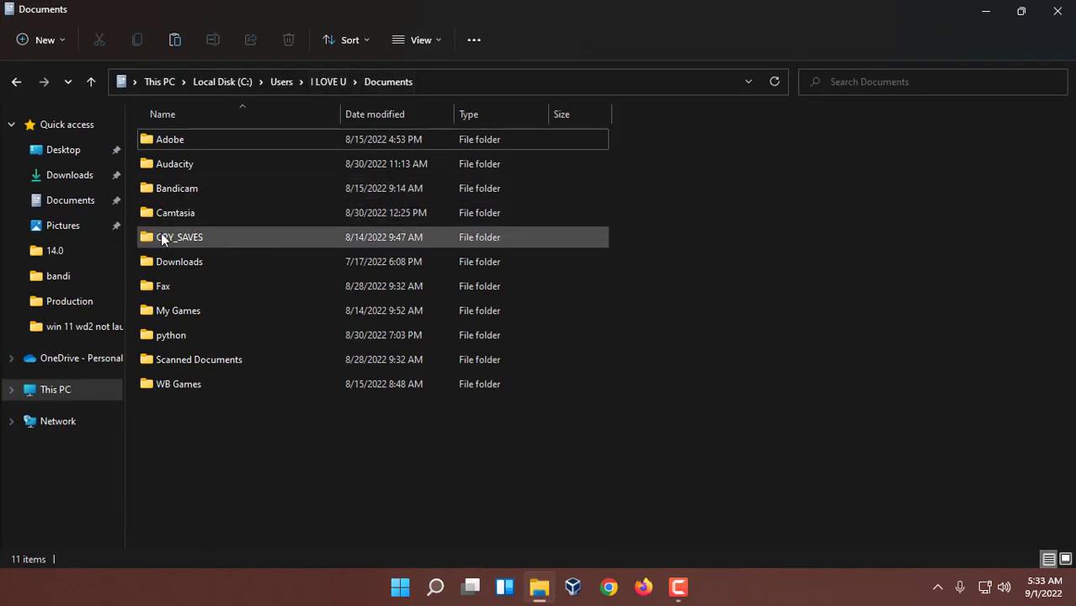
- Navigate into CPY_SAVES\CPY\UPLAY\2688
{"action": "left_click", "coordinate": [179, 235]}
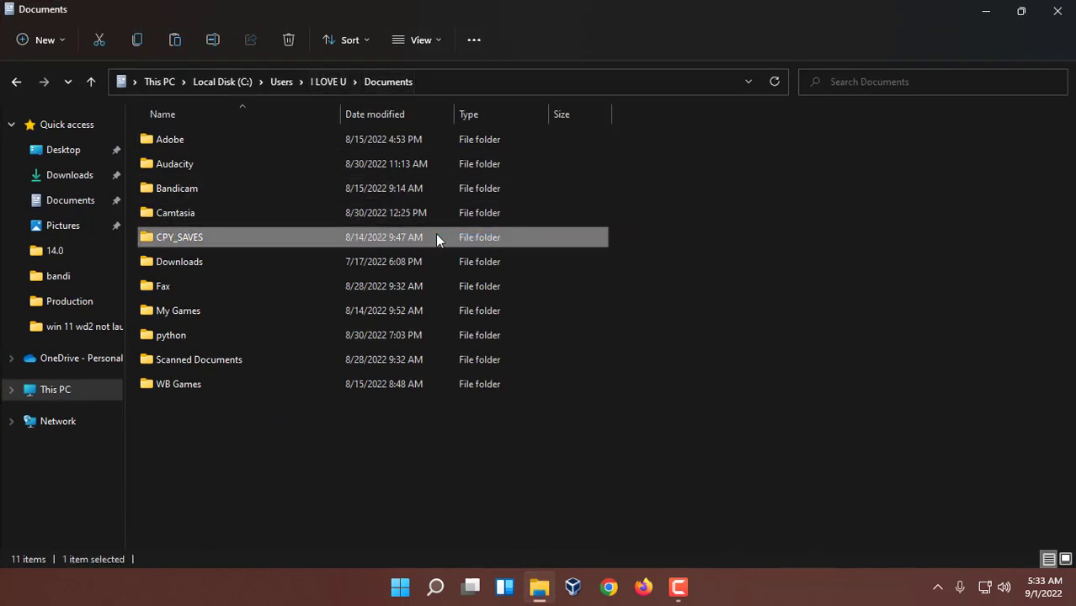
{"action": "mouse_move", "coordinate": [168, 239]}
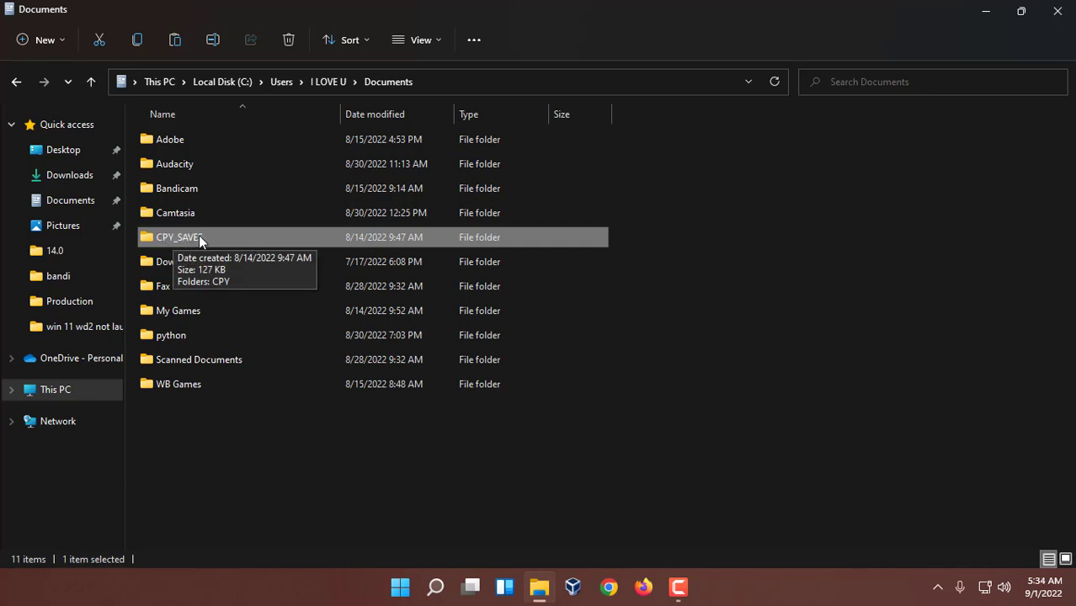
{"action": "double_click", "coordinate": [177, 236]}
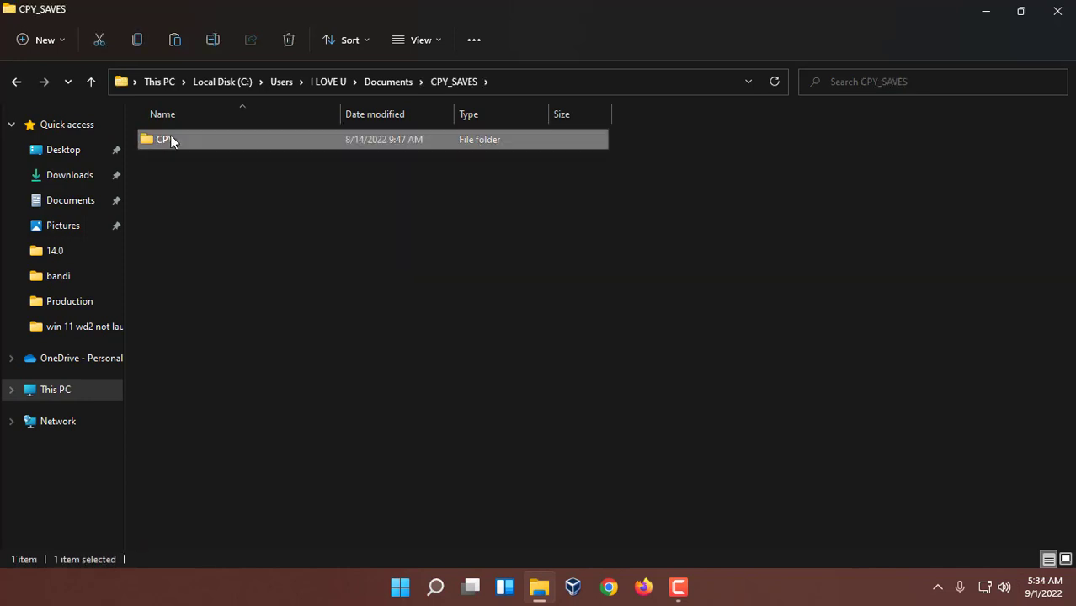
{"action": "double_click", "coordinate": [165, 138]}
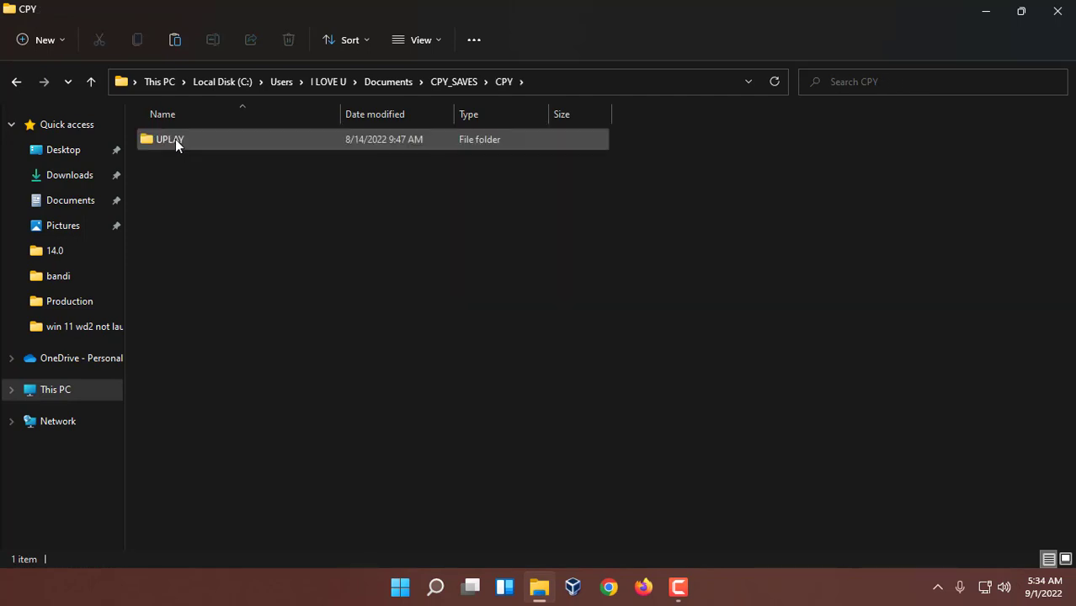
{"action": "double_click", "coordinate": [169, 138]}
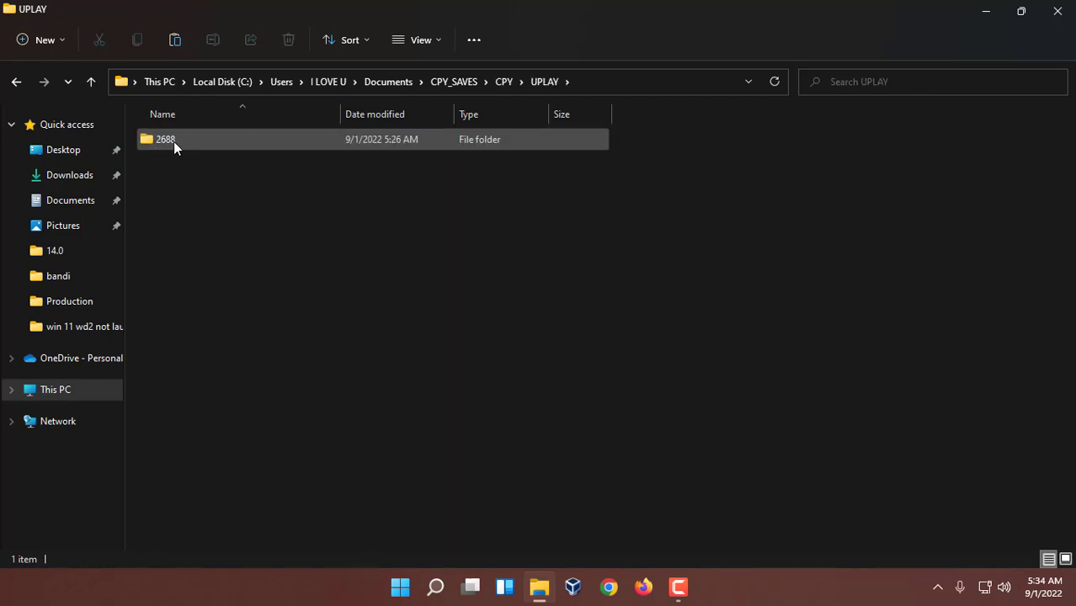
{"action": "double_click", "coordinate": [165, 139]}
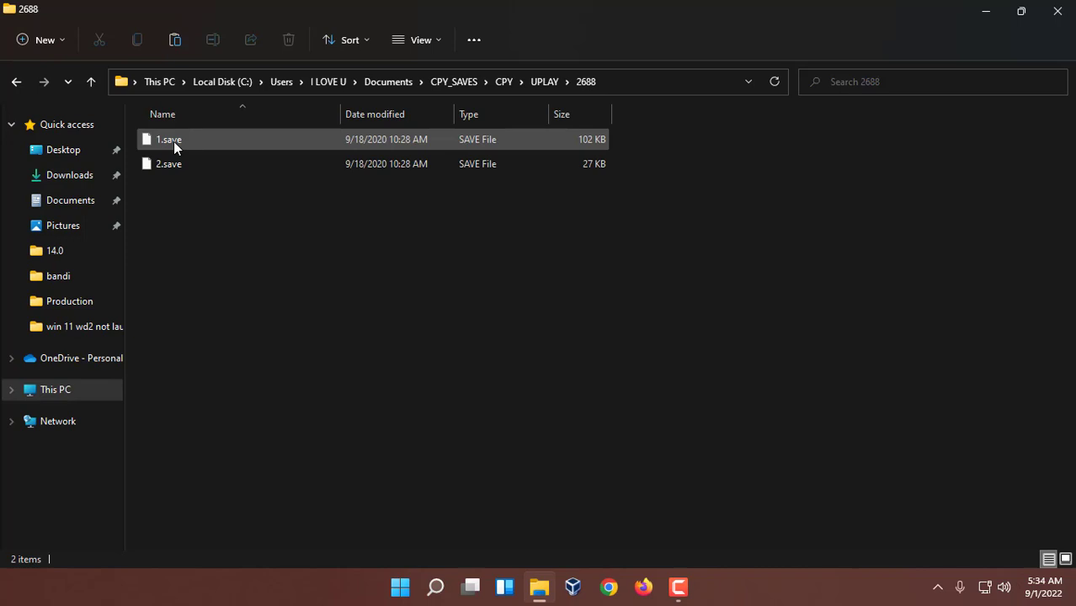
- Select 1.save and 2.save to confirm both save files are present
{"action": "left_click", "coordinate": [344, 232]}
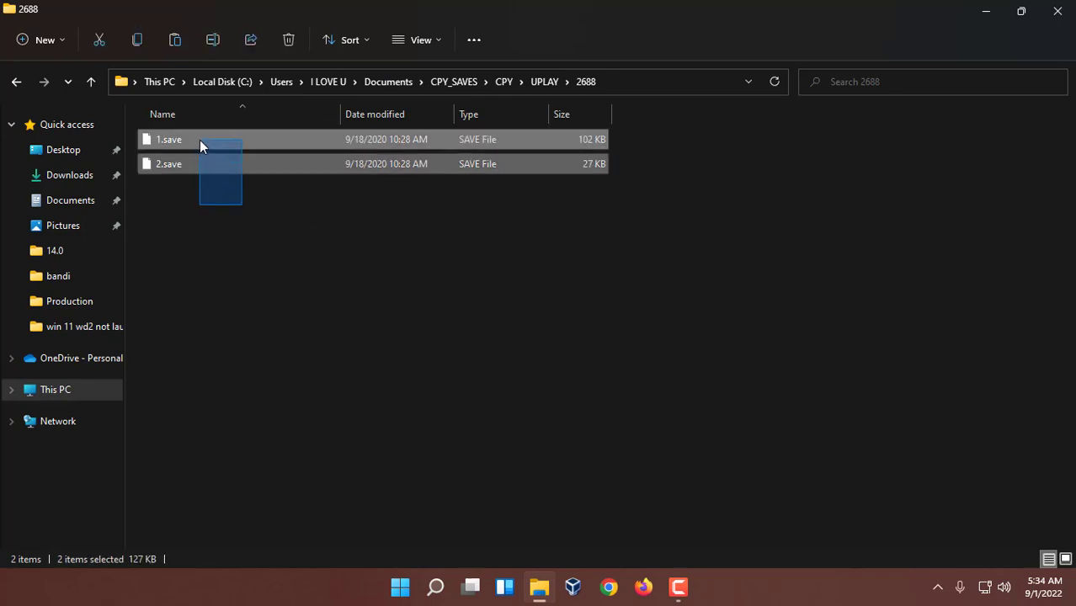
{"action": "left_click", "coordinate": [320, 231]}
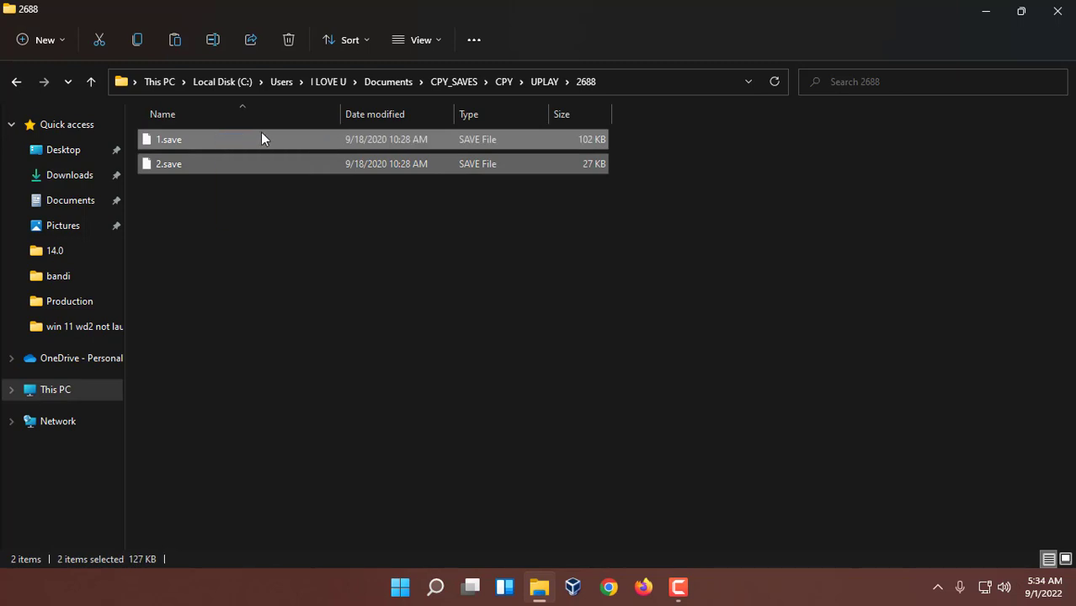
{"action": "mouse_move", "coordinate": [966, 23]}
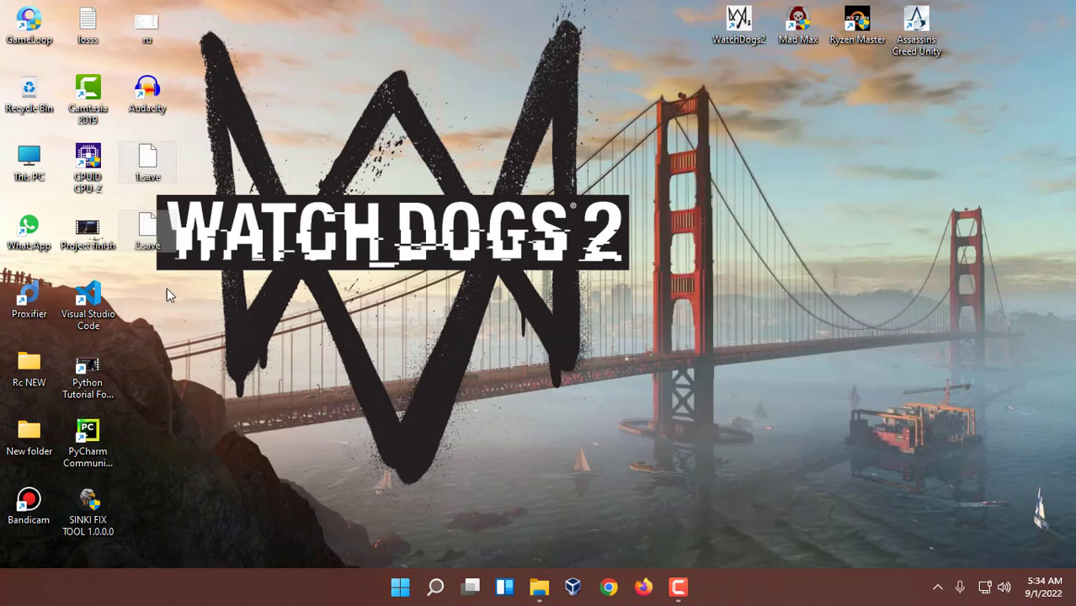
{"action": "mouse_move", "coordinate": [639, 194]}
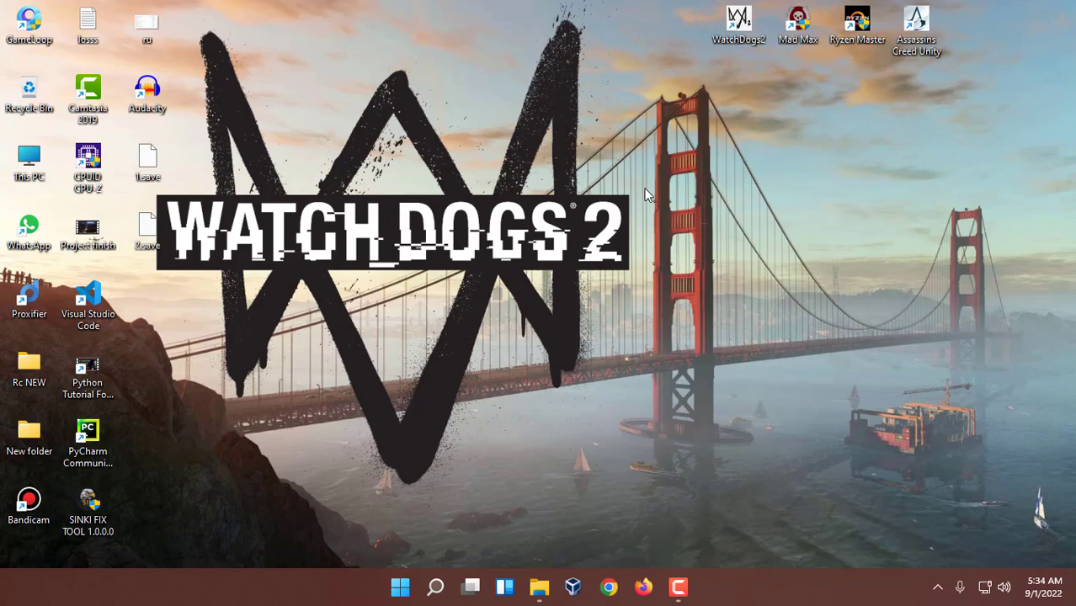
- Start Watch Dogs 2 from its desktop shortcut
{"action": "left_click", "coordinate": [542, 589]}
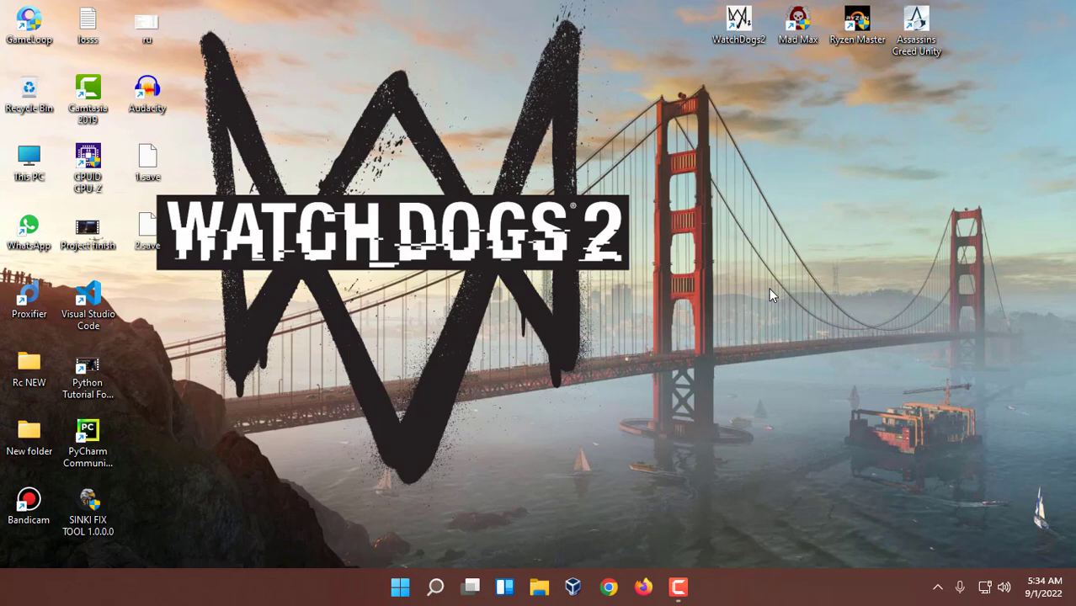
{"action": "left_click", "coordinate": [737, 19]}
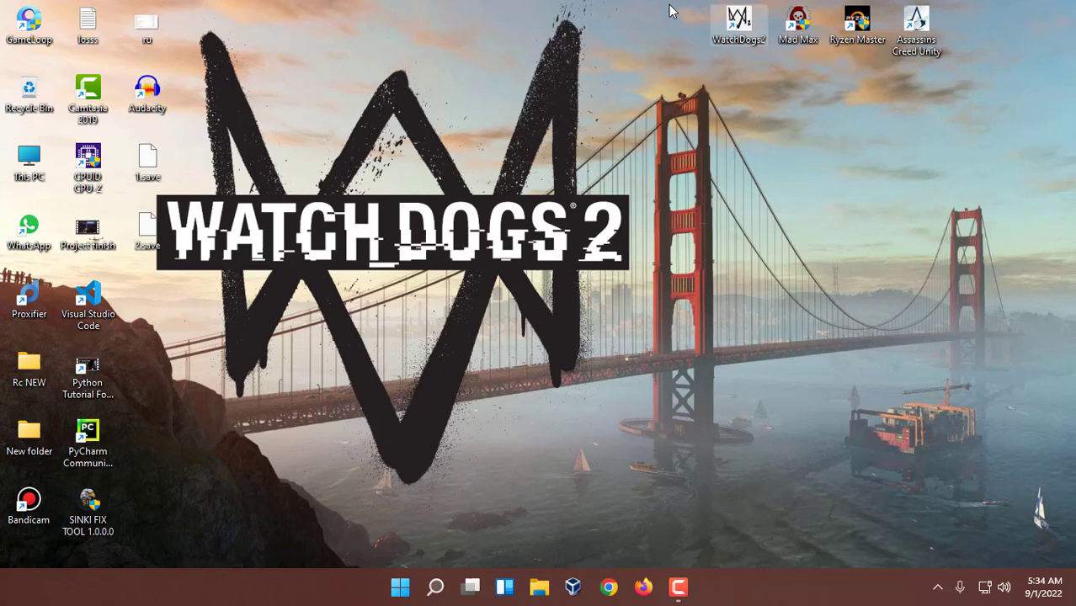
{"action": "left_click", "coordinate": [737, 20]}
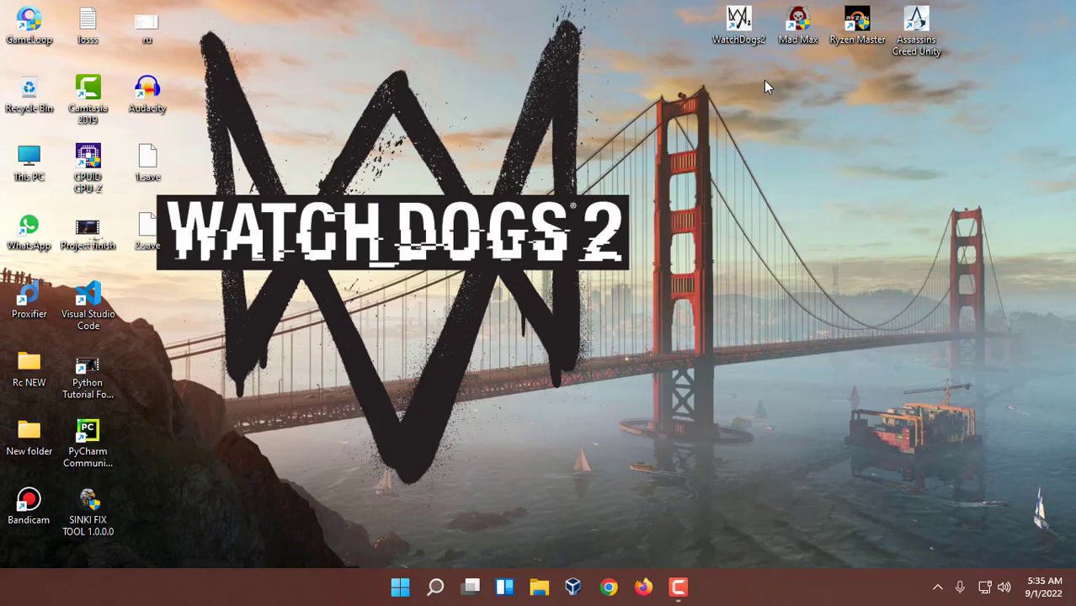
{"action": "mouse_move", "coordinate": [340, 145]}
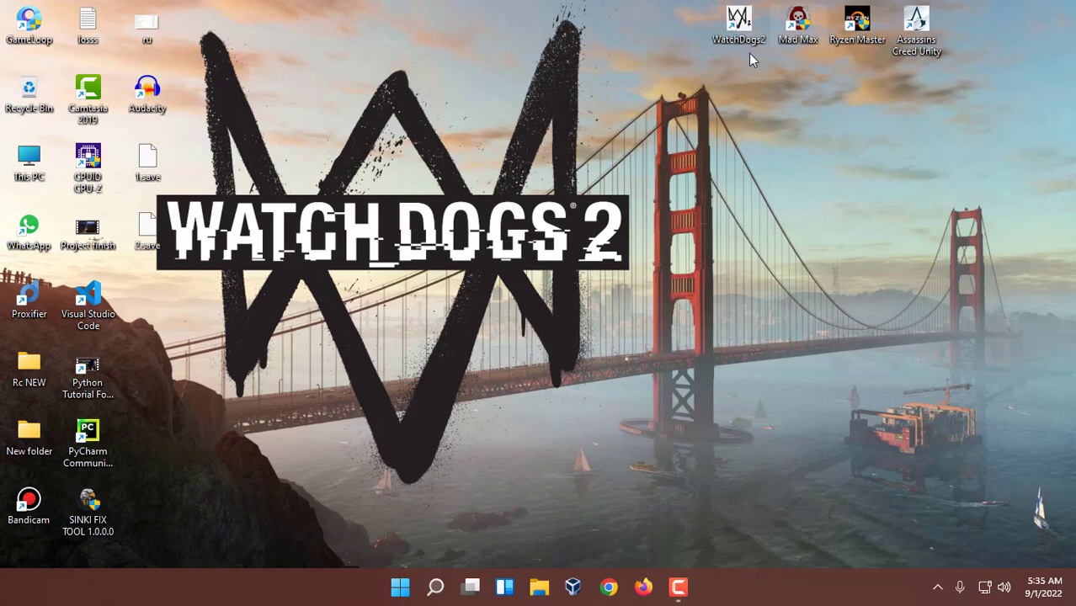
{"action": "mouse_move", "coordinate": [724, 108]}
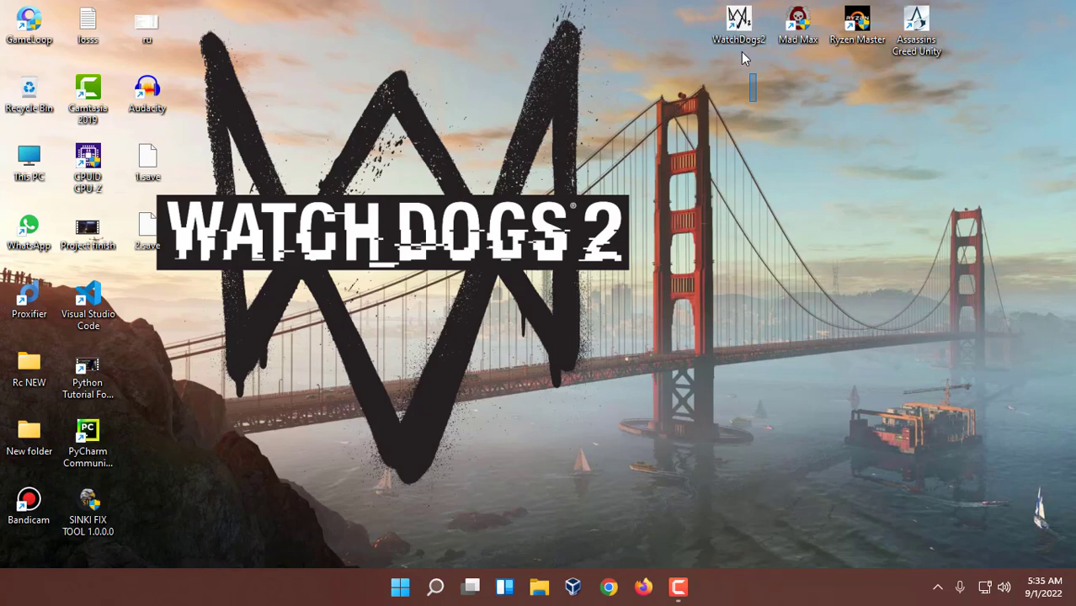
{"action": "mouse_move", "coordinate": [744, 35]}
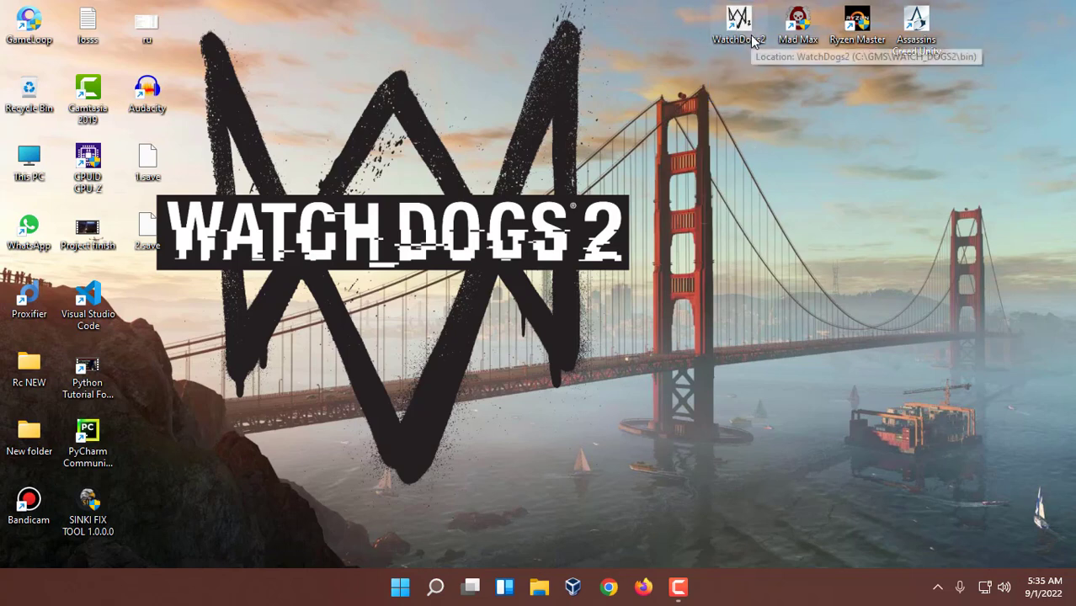
{"action": "mouse_move", "coordinate": [714, 34]}
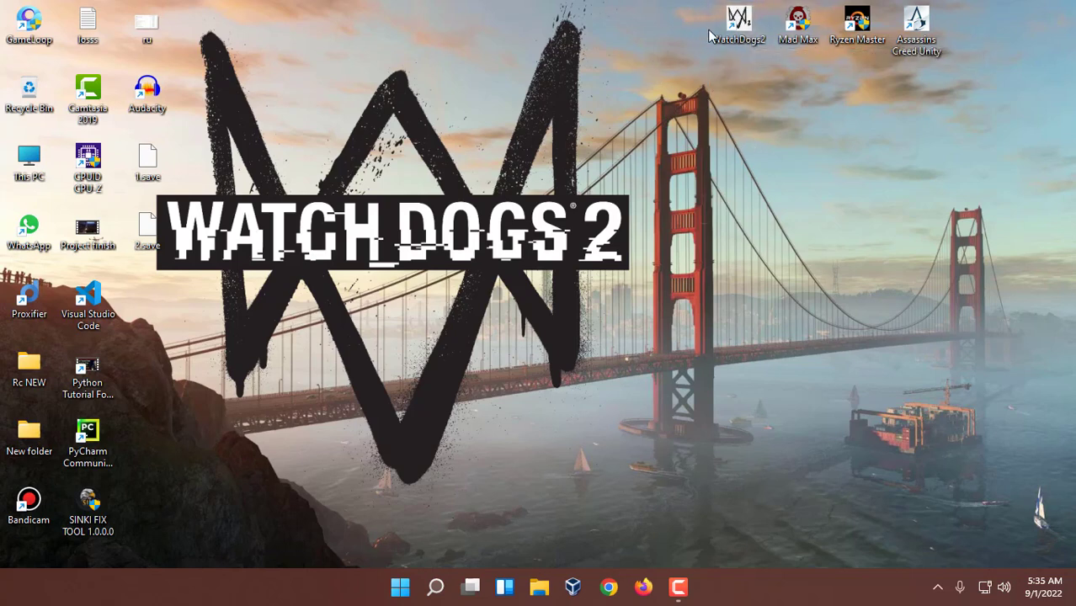
{"action": "mouse_move", "coordinate": [738, 32]}
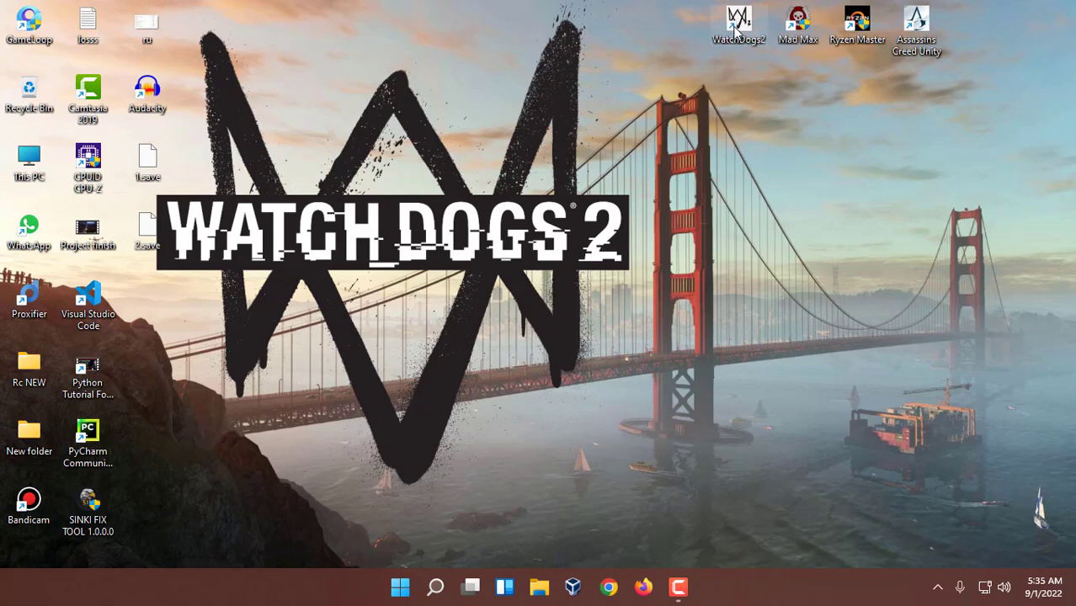
{"action": "double_click", "coordinate": [737, 15]}
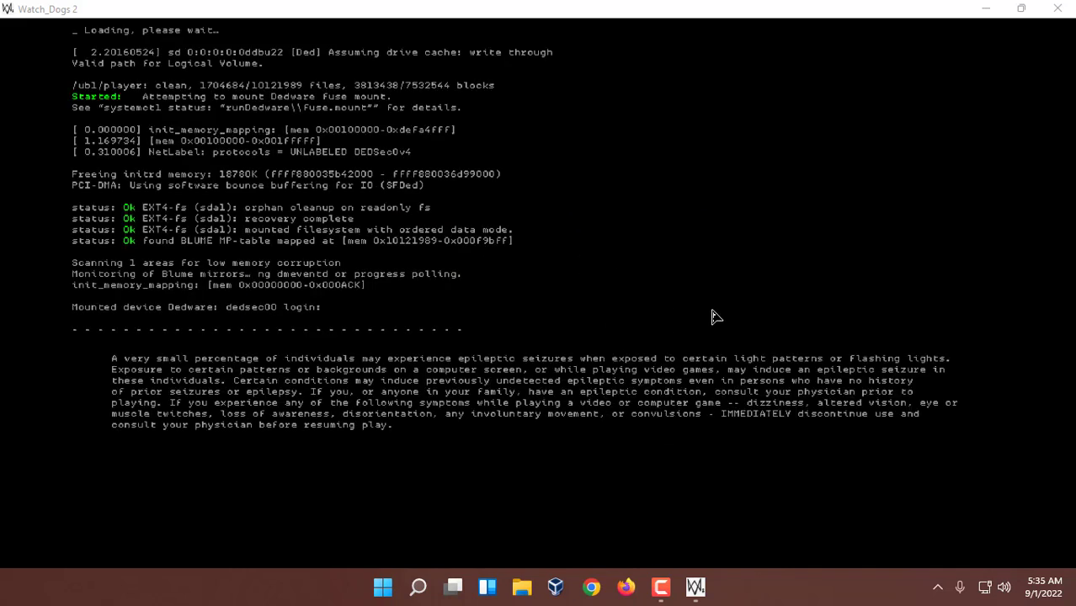
{"action": "mouse_move", "coordinate": [714, 290]}
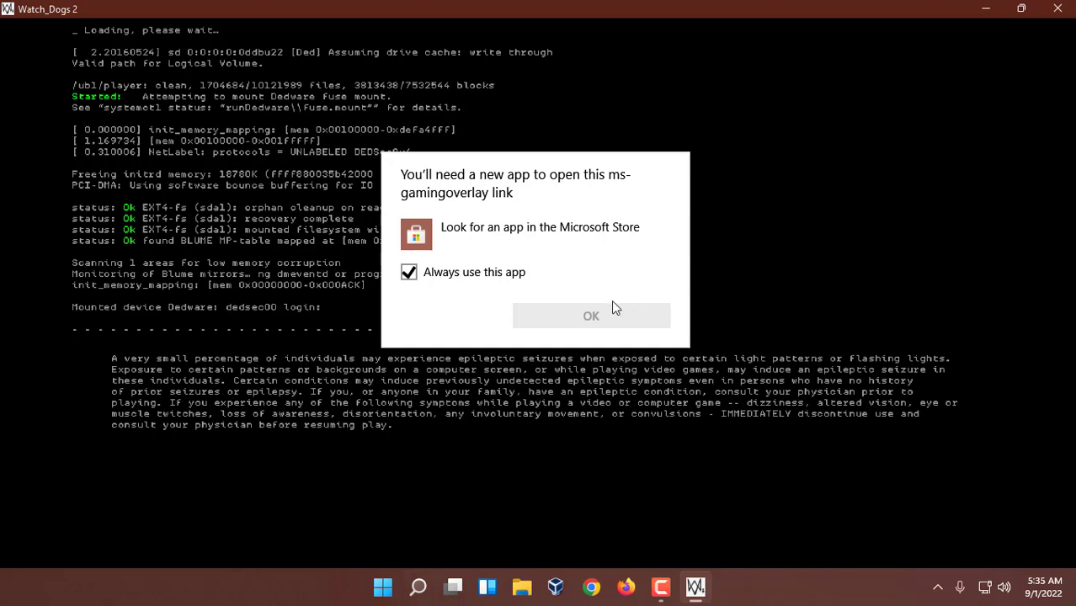
- Dismiss the ms-gamingoverlay notice and the Ubisoft services error to reach the main menu
{"action": "left_click", "coordinate": [589, 317]}
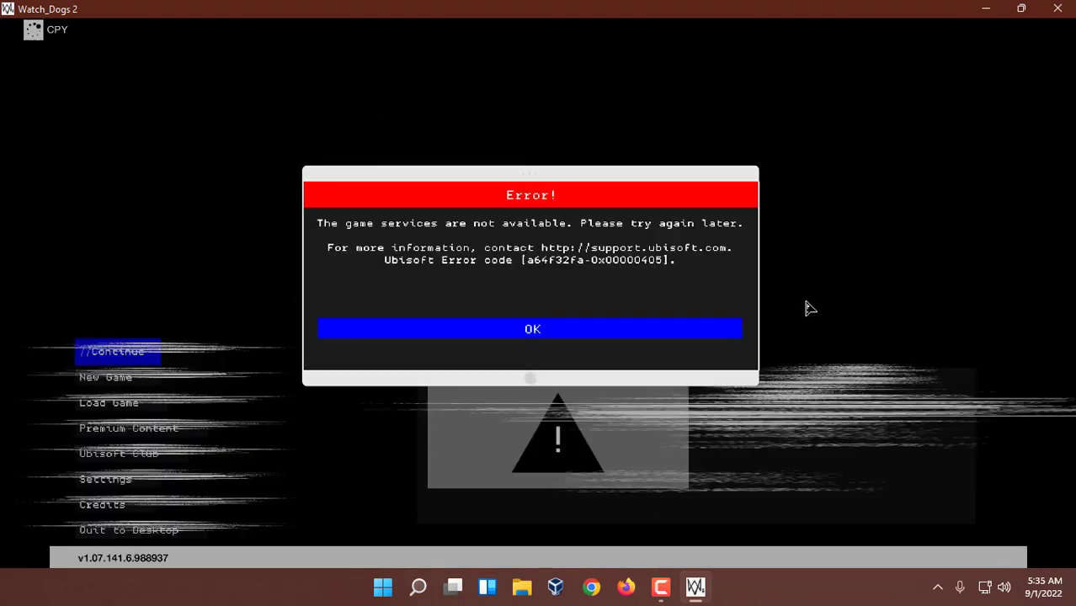
{"action": "left_click", "coordinate": [529, 329]}
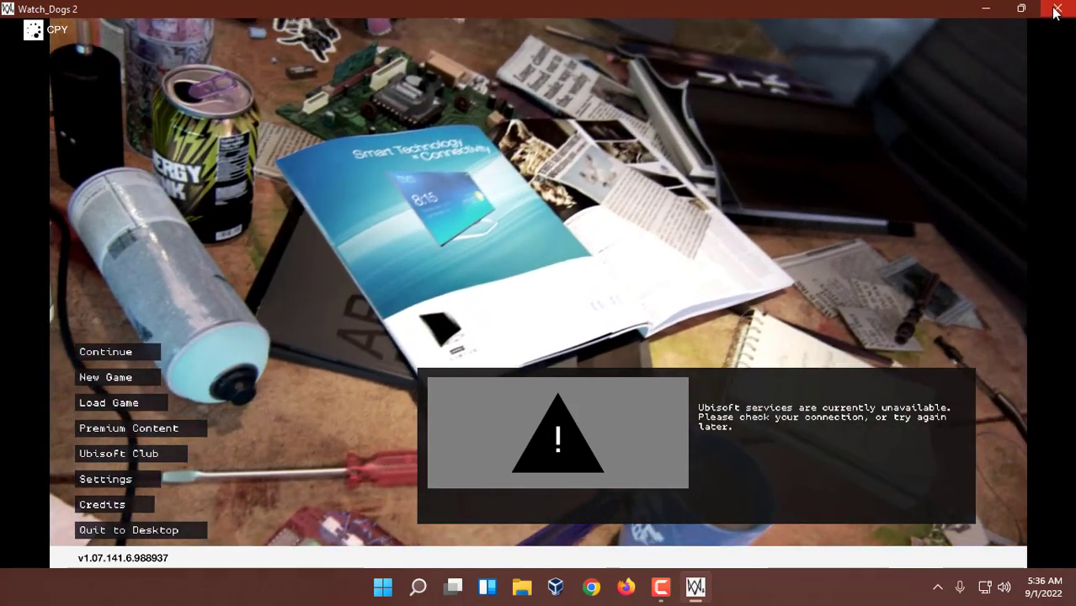
- Quit Watch Dogs 2 and return to the desktop
{"action": "left_click", "coordinate": [1054, 10]}
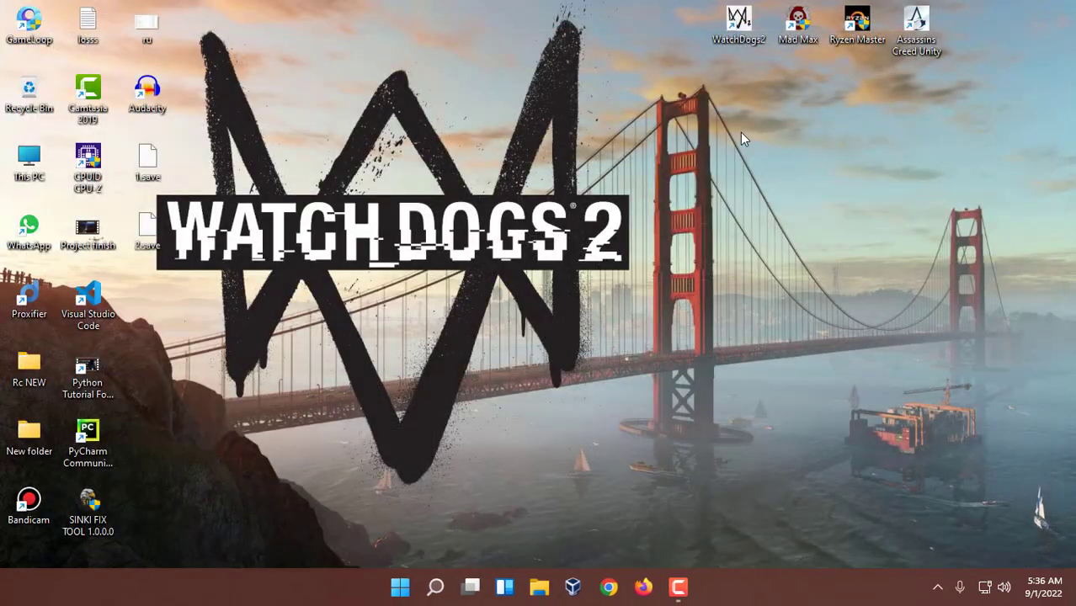
{"action": "mouse_move", "coordinate": [864, 239]}
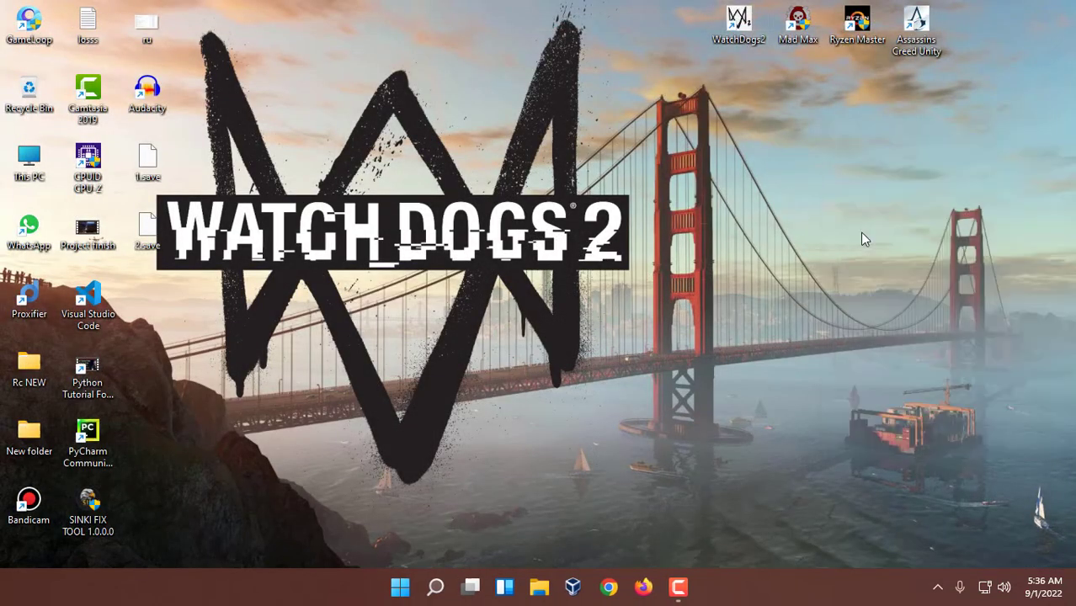
{"action": "mouse_move", "coordinate": [749, 94]}
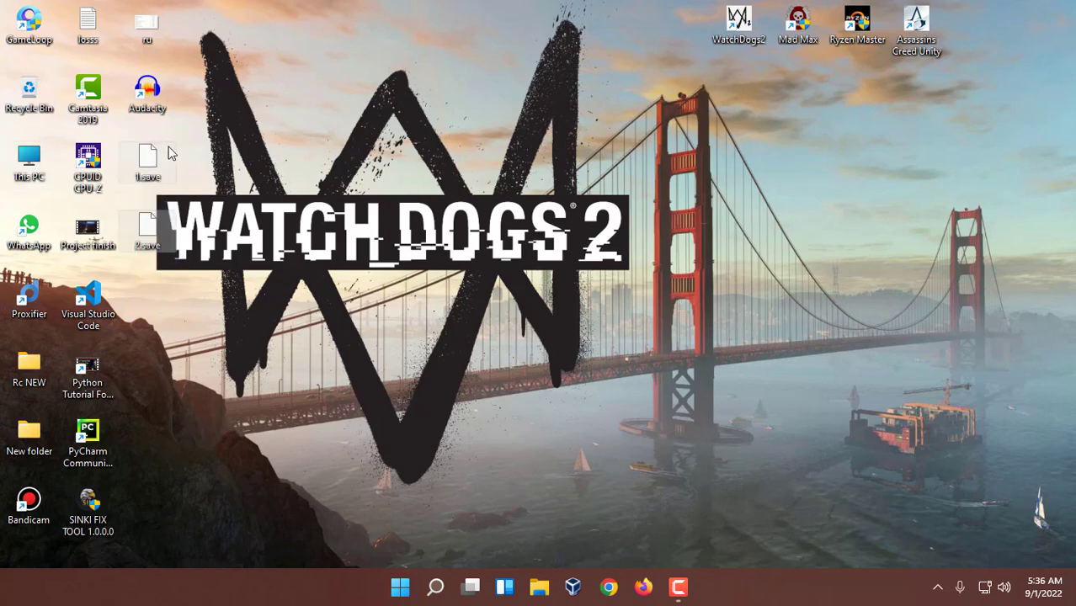
{"action": "mouse_move", "coordinate": [18, 157]}
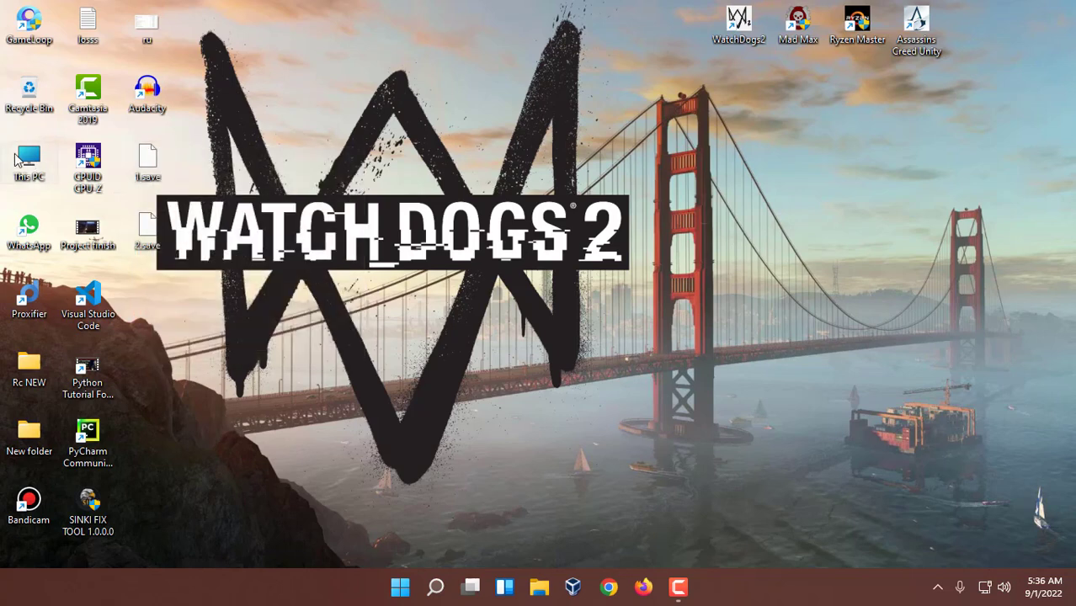
- Navigate from This PC through Documents toward the UPLAY\2688 folder
{"action": "double_click", "coordinate": [29, 158]}
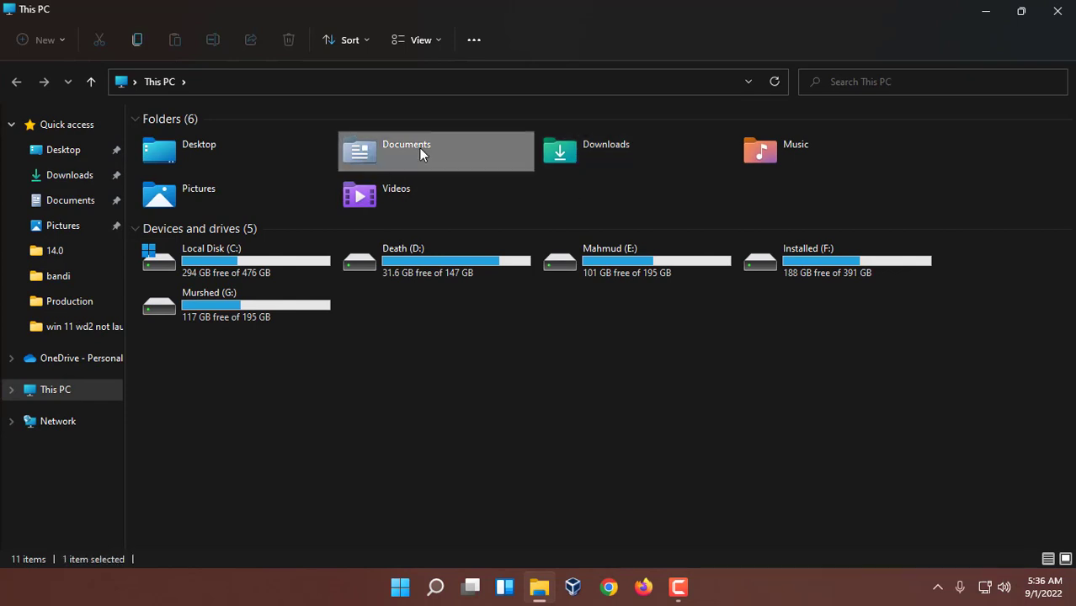
{"action": "double_click", "coordinate": [421, 152]}
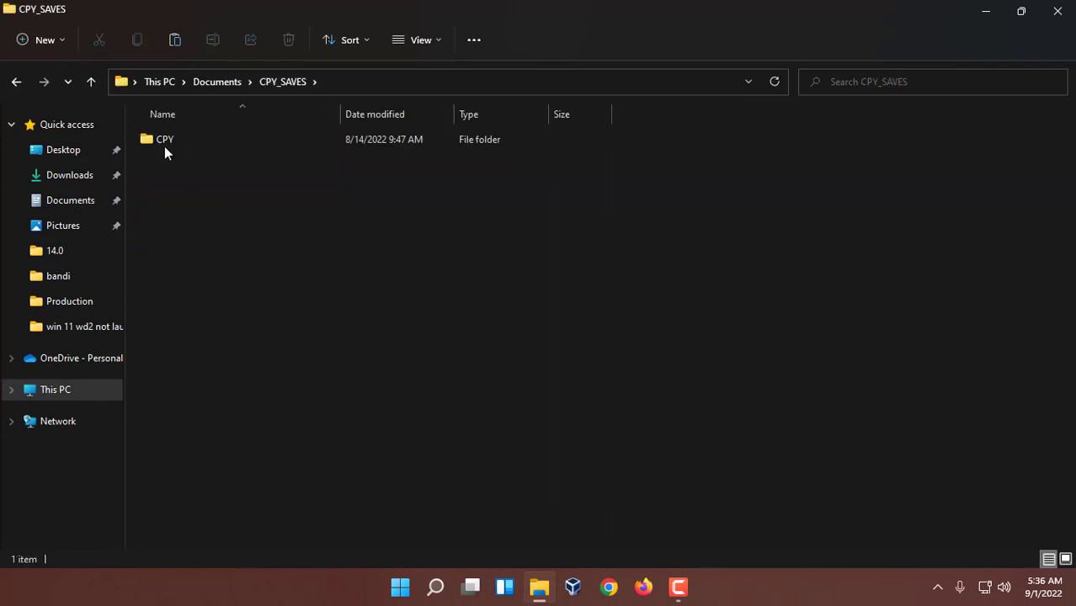
{"action": "double_click", "coordinate": [165, 138]}
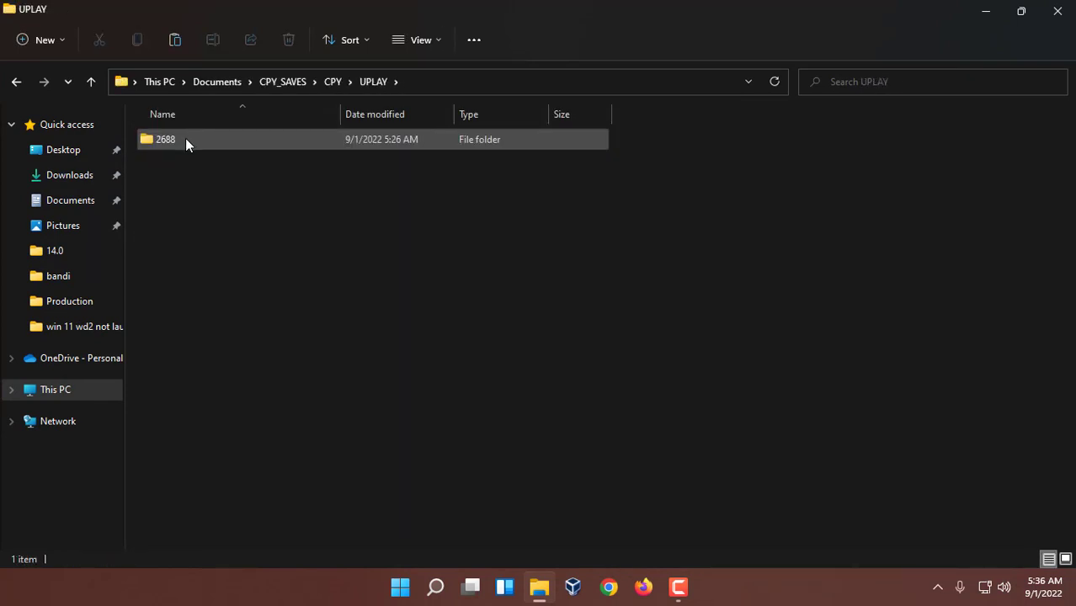
{"action": "right_click", "coordinate": [445, 266]}
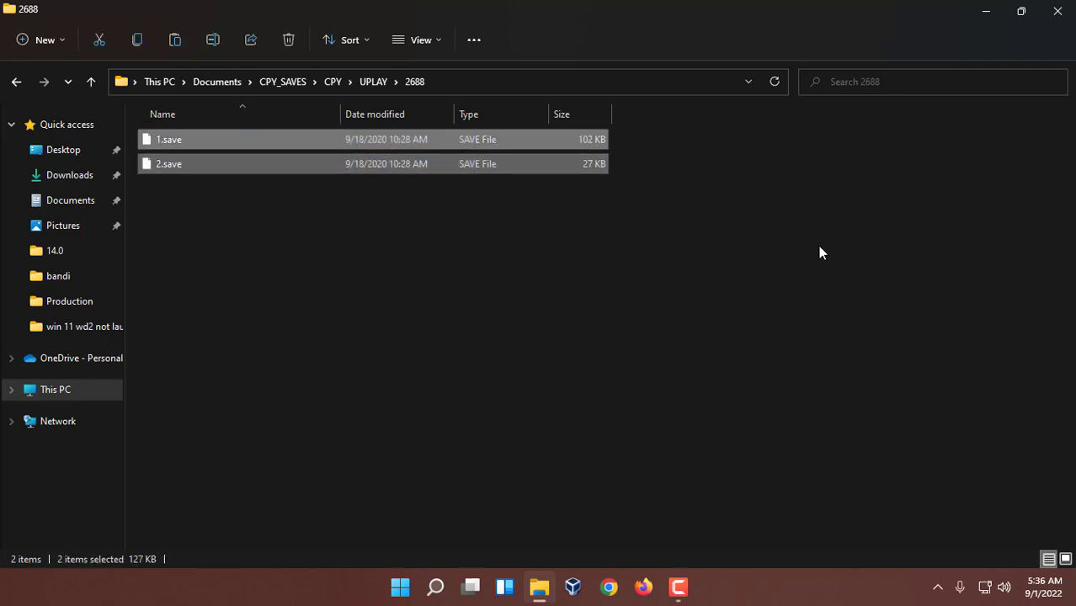
- Paste the two Desktop save files into 2688, replacing the existing ones
{"action": "right_click", "coordinate": [821, 253]}
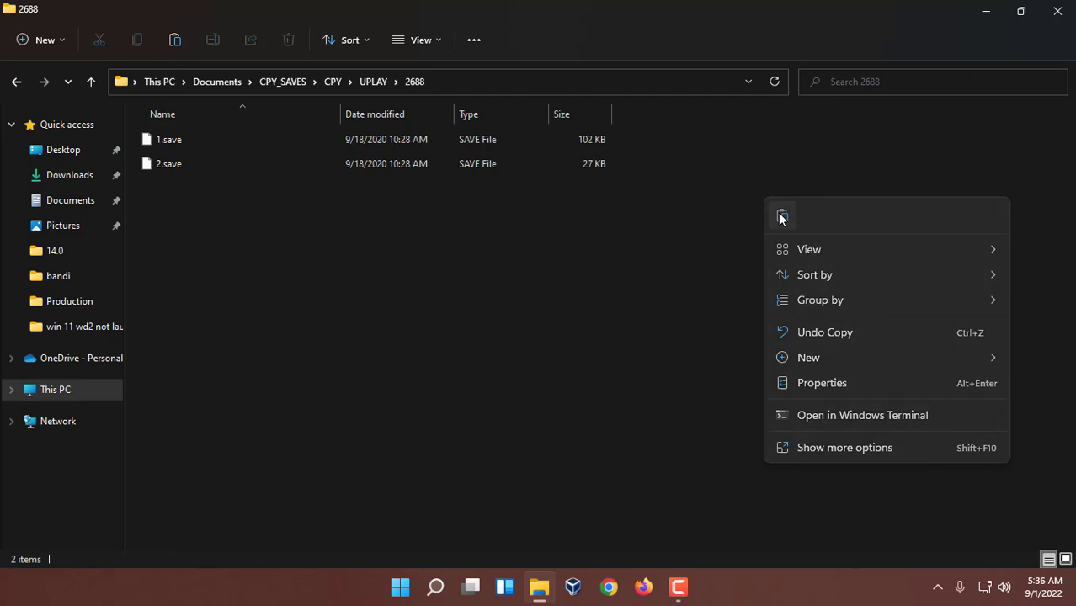
{"action": "left_click", "coordinate": [598, 301]}
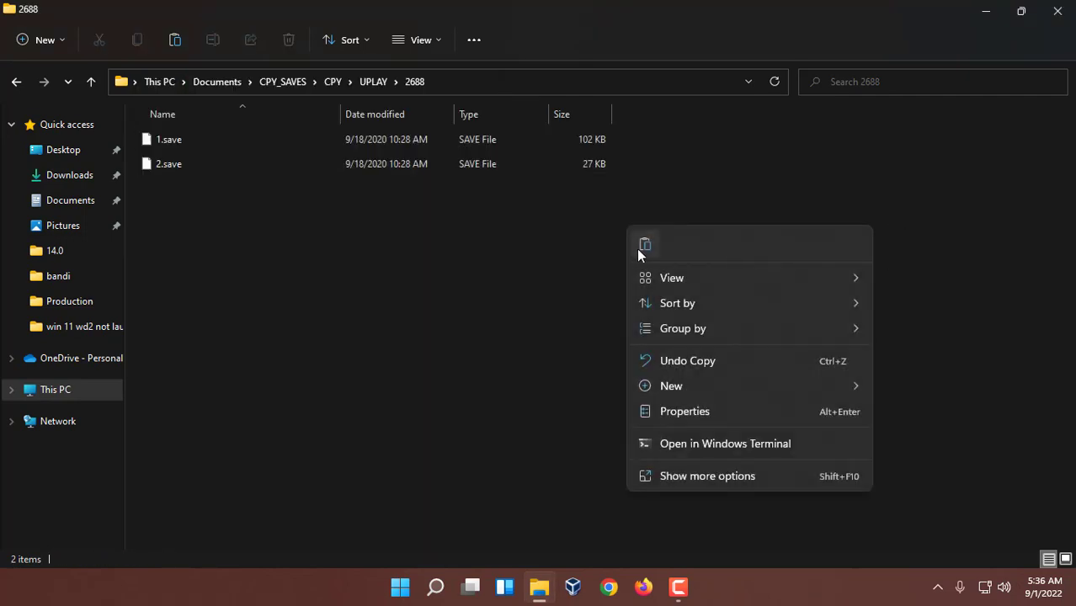
{"action": "left_click", "coordinate": [645, 245]}
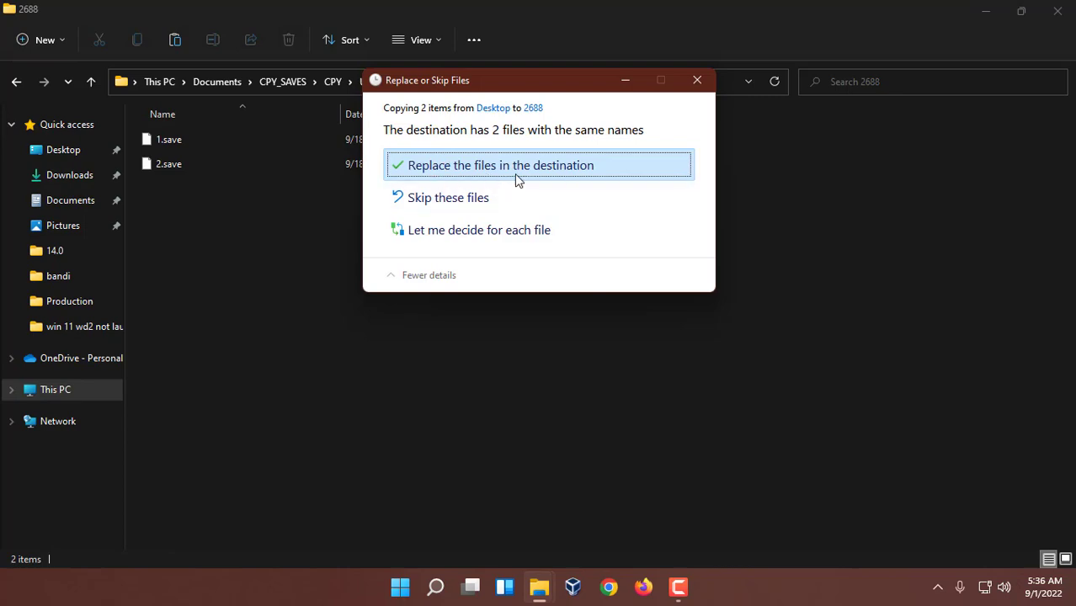
{"action": "left_click", "coordinate": [500, 165]}
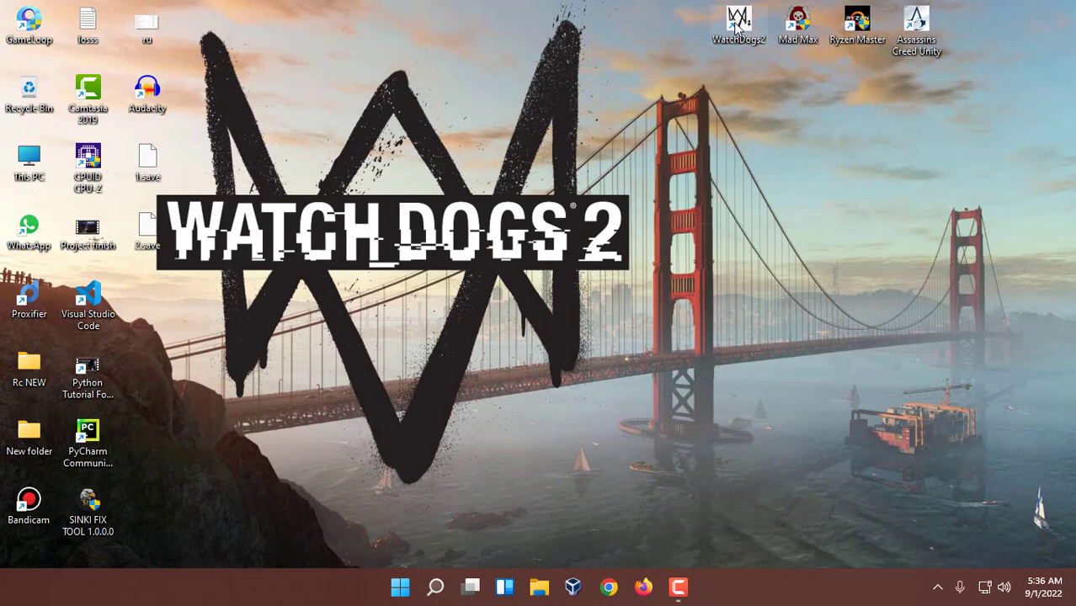
- Relaunch Watch Dogs 2 from its desktop shortcut
{"action": "double_click", "coordinate": [738, 18]}
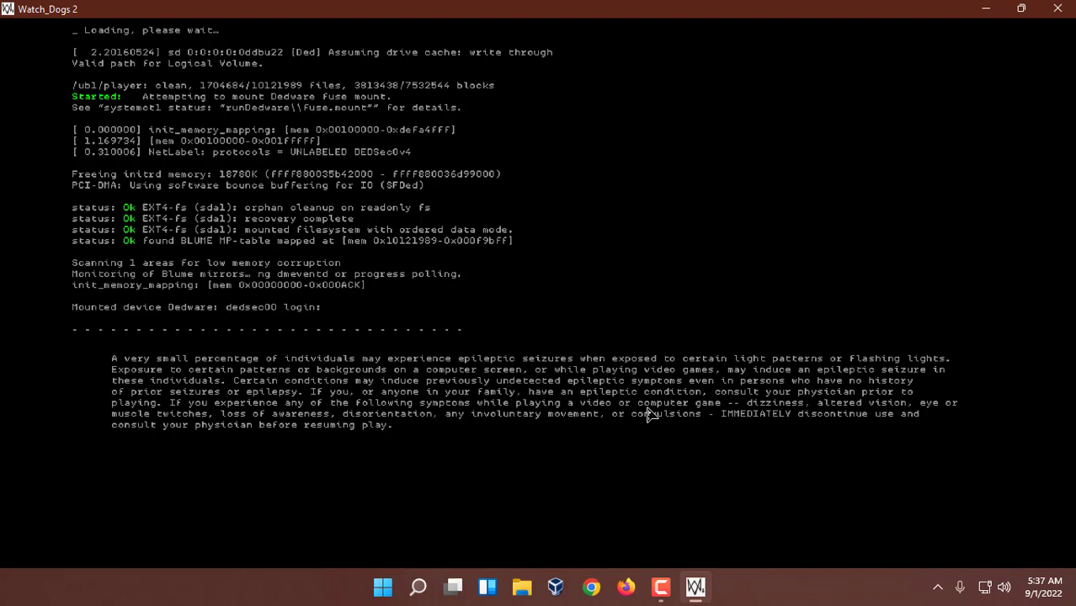
{"action": "mouse_move", "coordinate": [659, 195]}
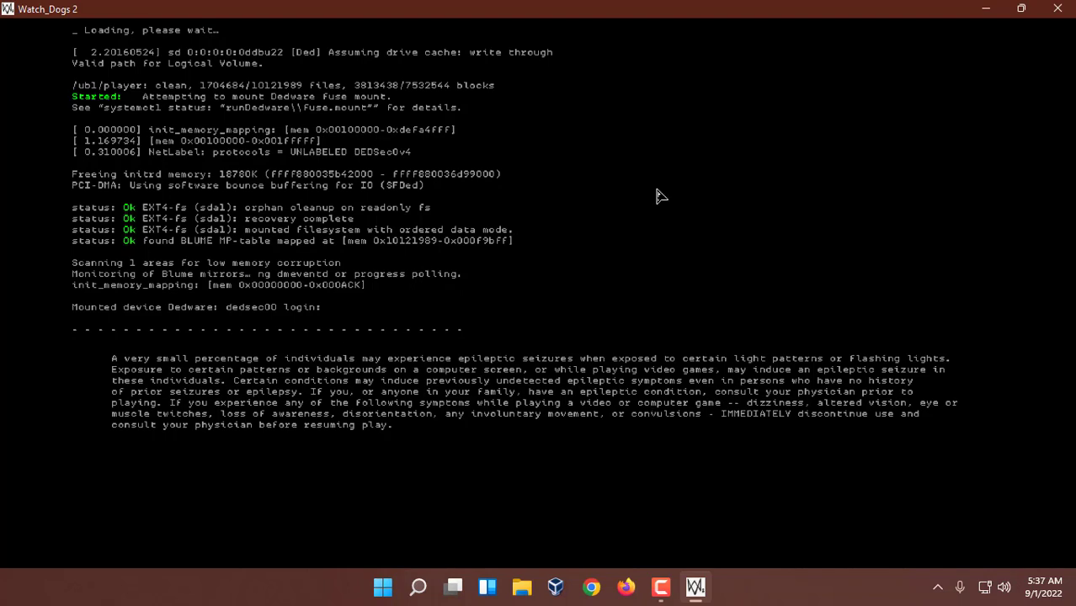
{"action": "mouse_move", "coordinate": [699, 284]}
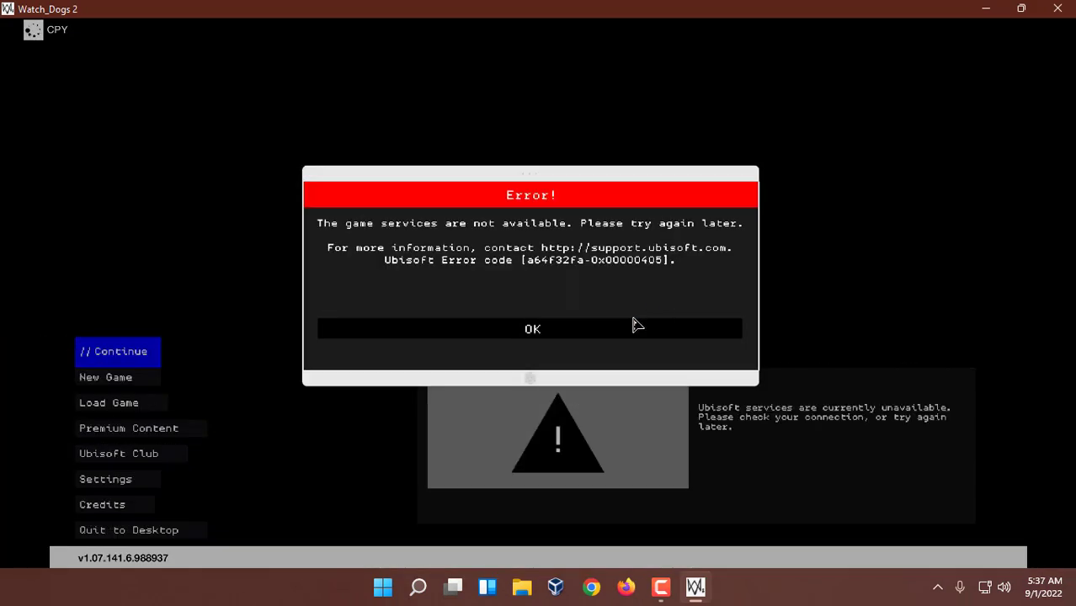
- Acknowledge the Ubisoft services error and use the main menu
{"action": "left_click", "coordinate": [532, 329]}
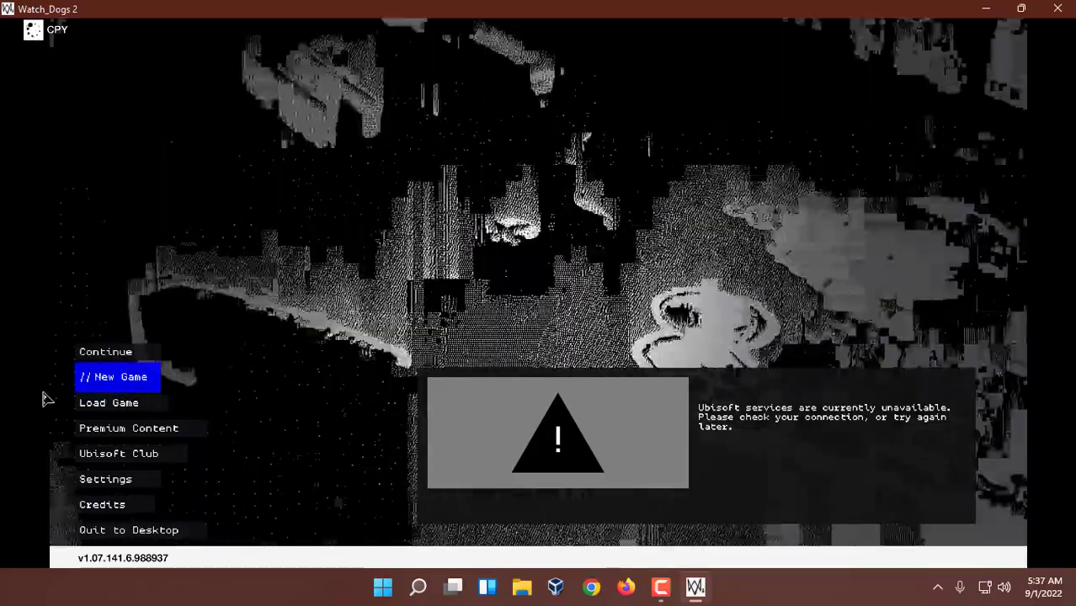
{"action": "left_click", "coordinate": [108, 403]}
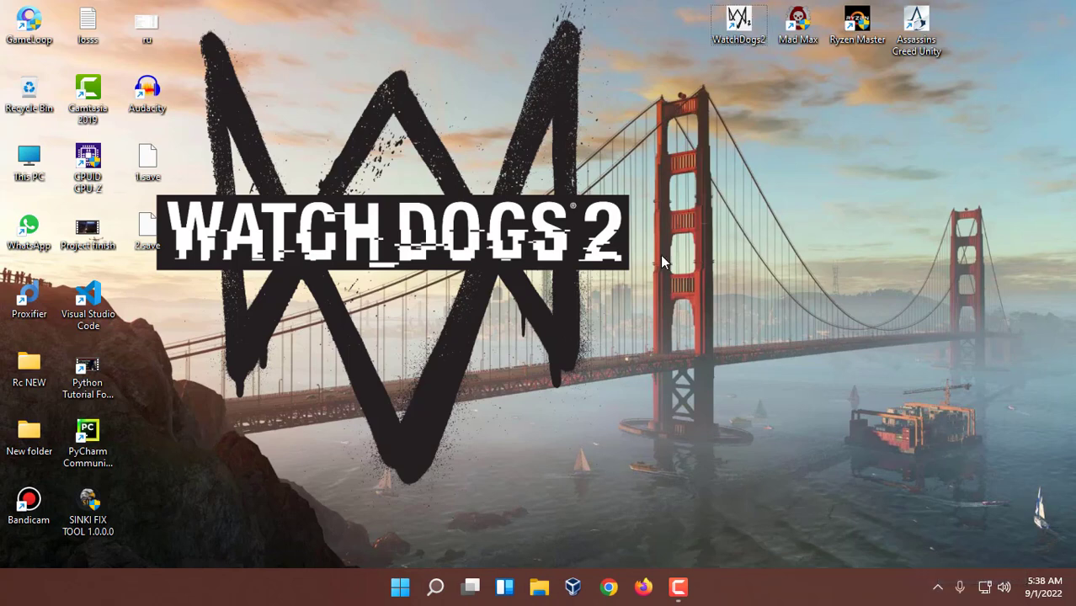
{"action": "mouse_move", "coordinate": [832, 155]}
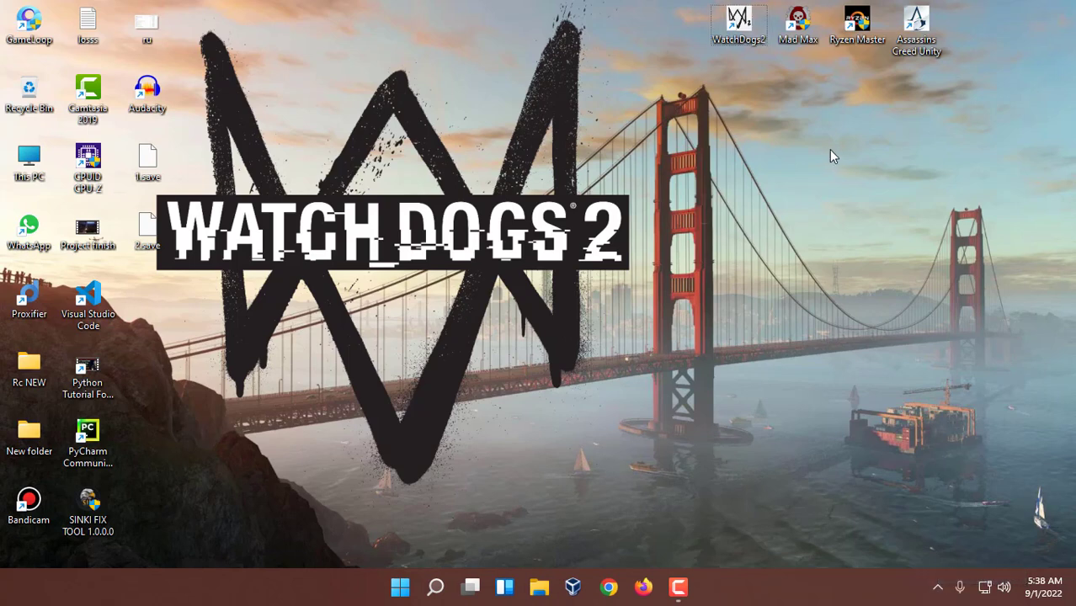